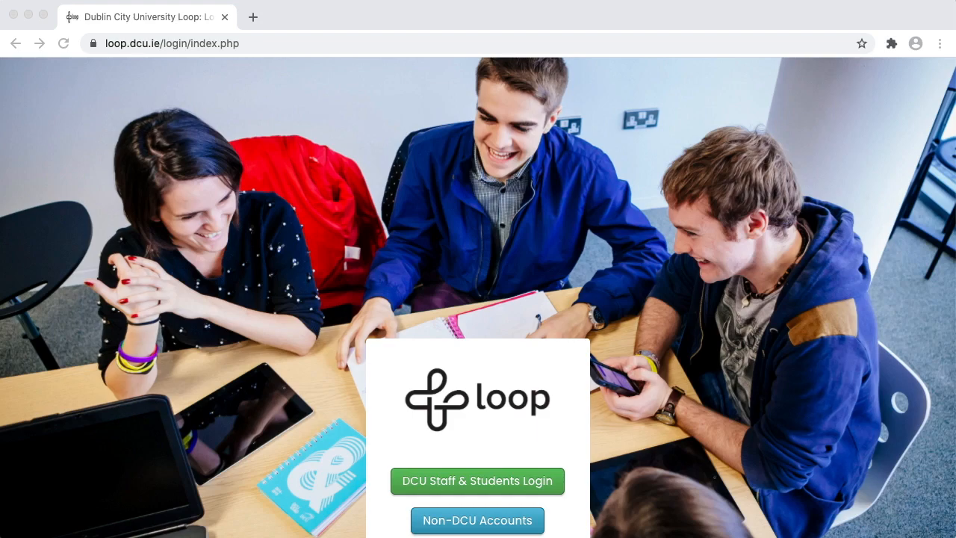
mouse_move(625, 403)
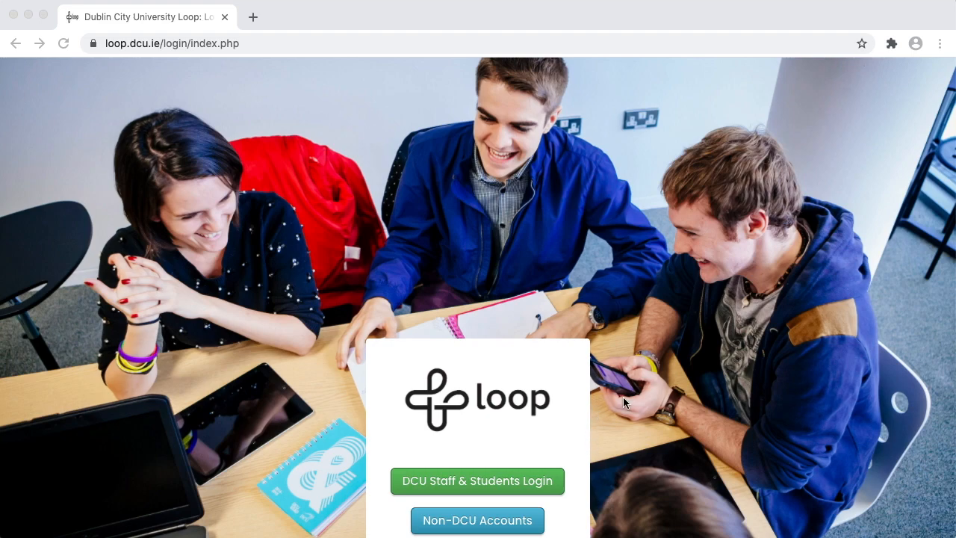
mouse_move(514, 484)
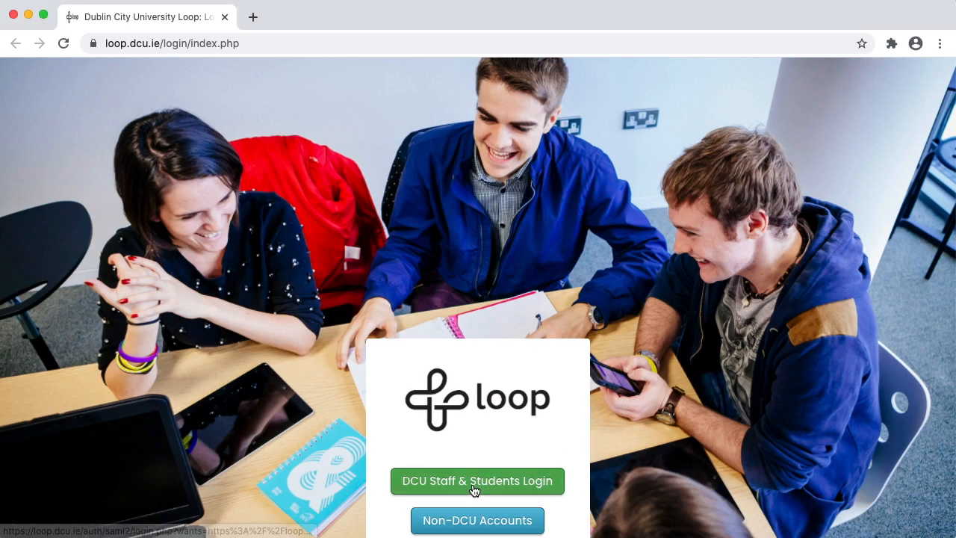
- Sign in to Loop via the DCU Staff & Students login to reach the dashboard
left_click(478, 481)
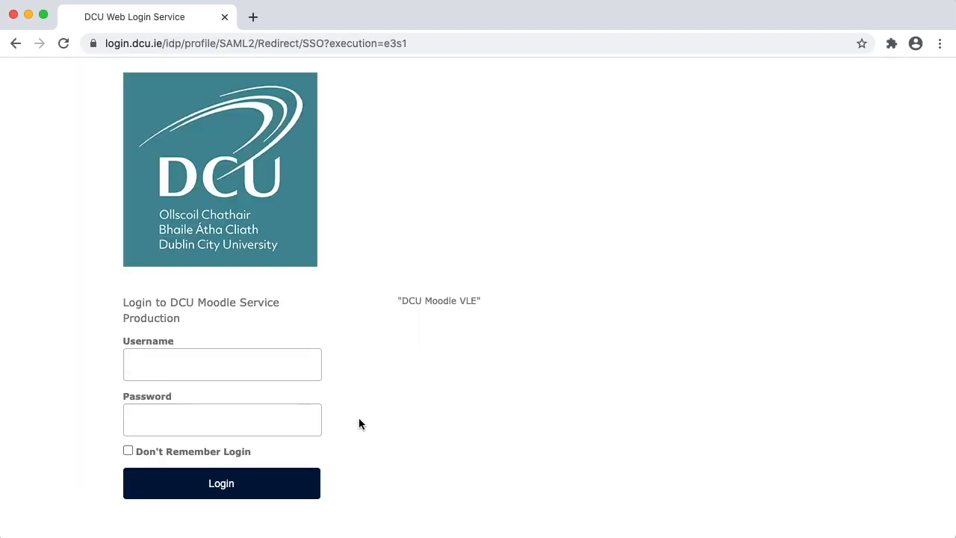
mouse_move(365, 421)
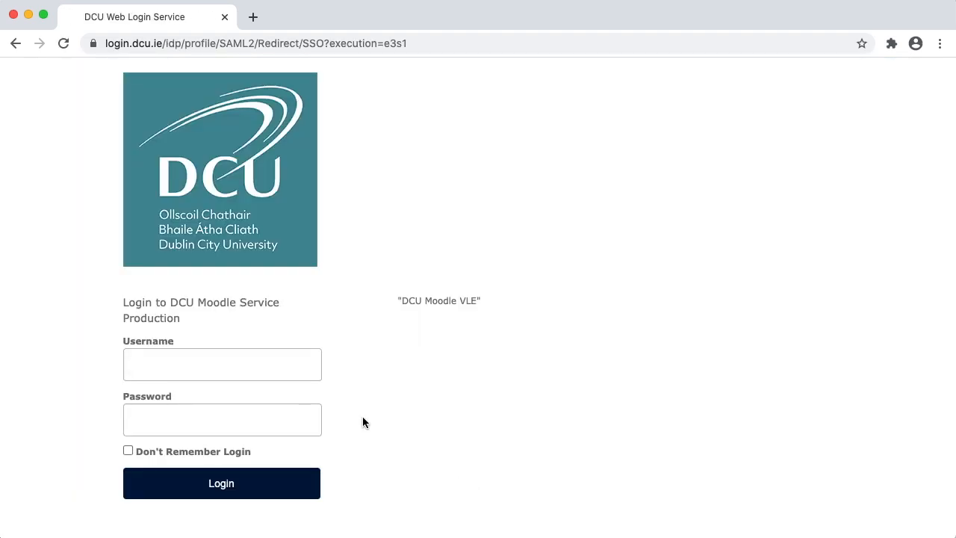
left_click(222, 483)
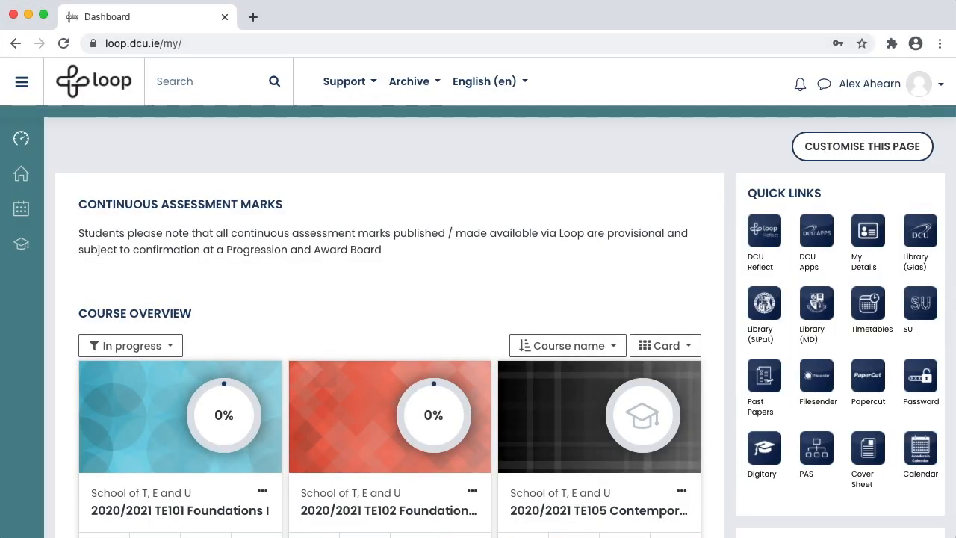
mouse_move(720, 411)
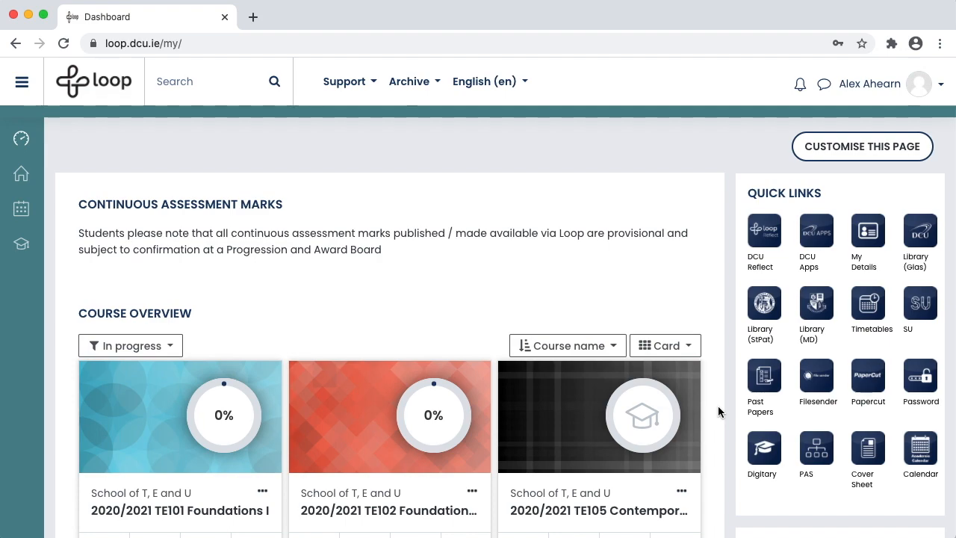
scroll("down", 3)
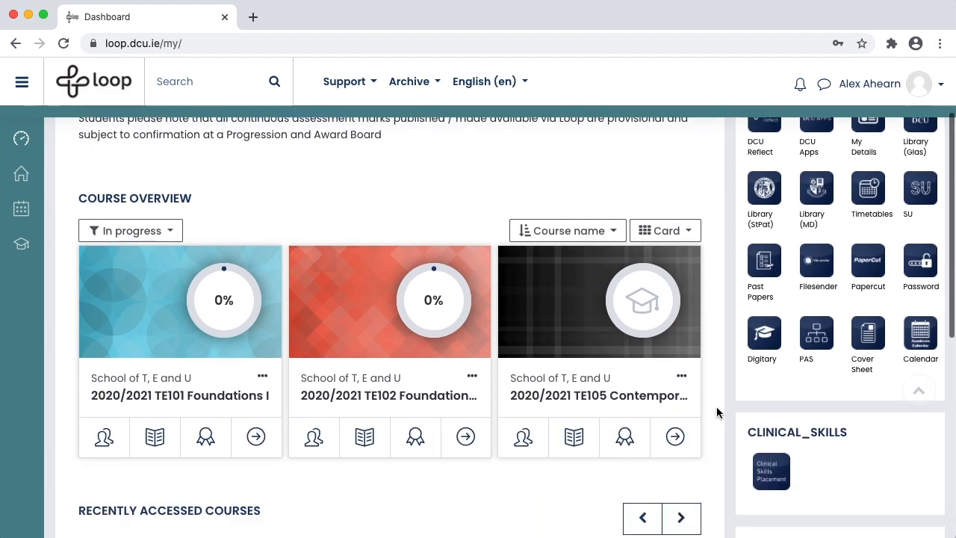
scroll("down", 3)
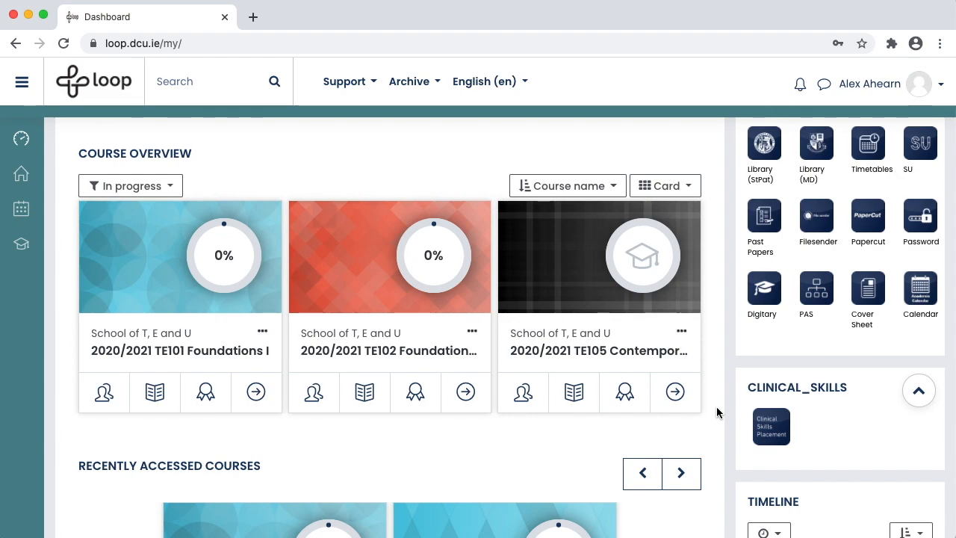
mouse_move(359, 275)
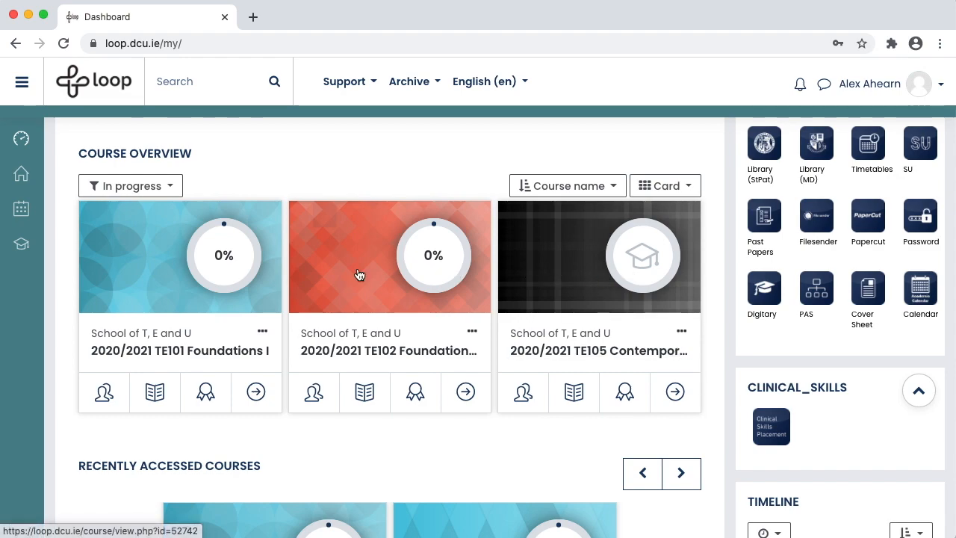
mouse_move(172, 269)
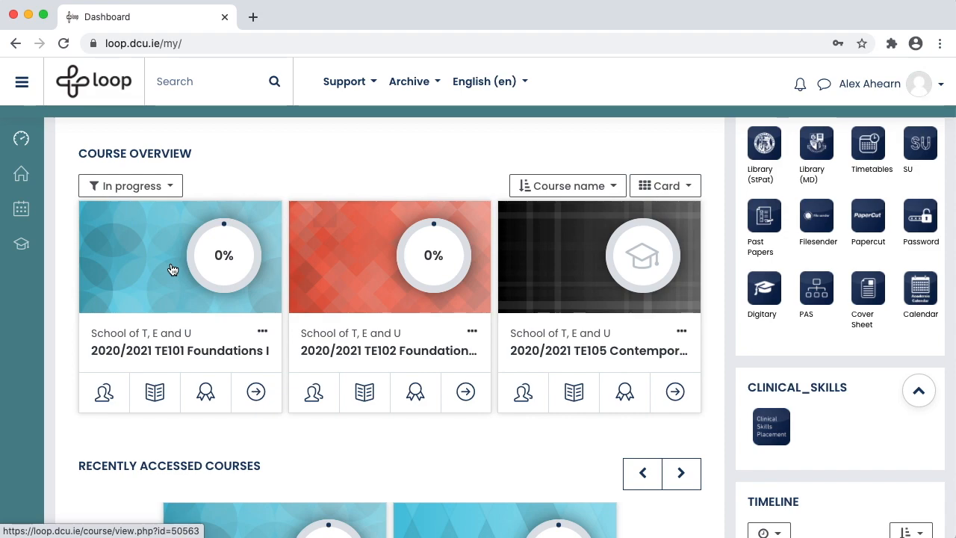
mouse_move(171, 224)
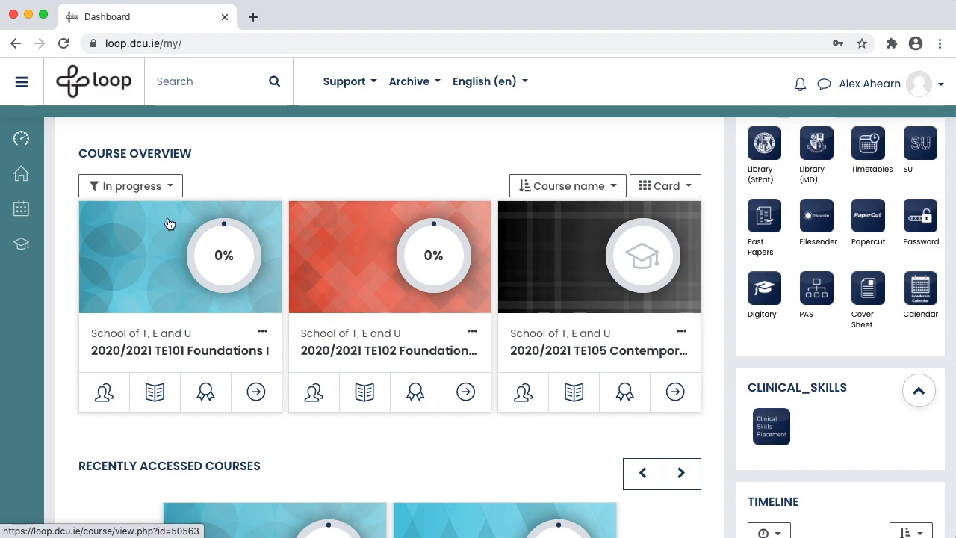
- Filter the course overview to All (except removed from view), try List view, and return to Card view
left_click(130, 185)
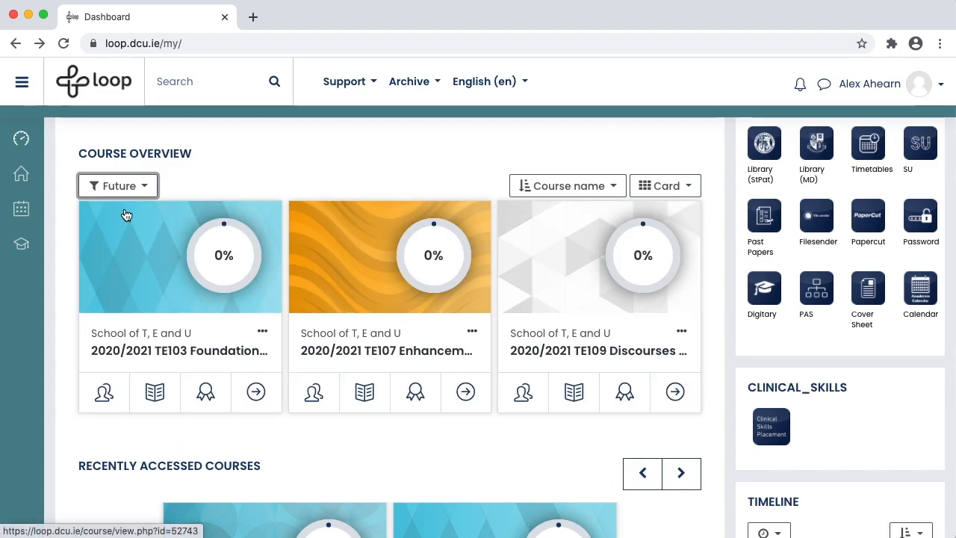
left_click(117, 186)
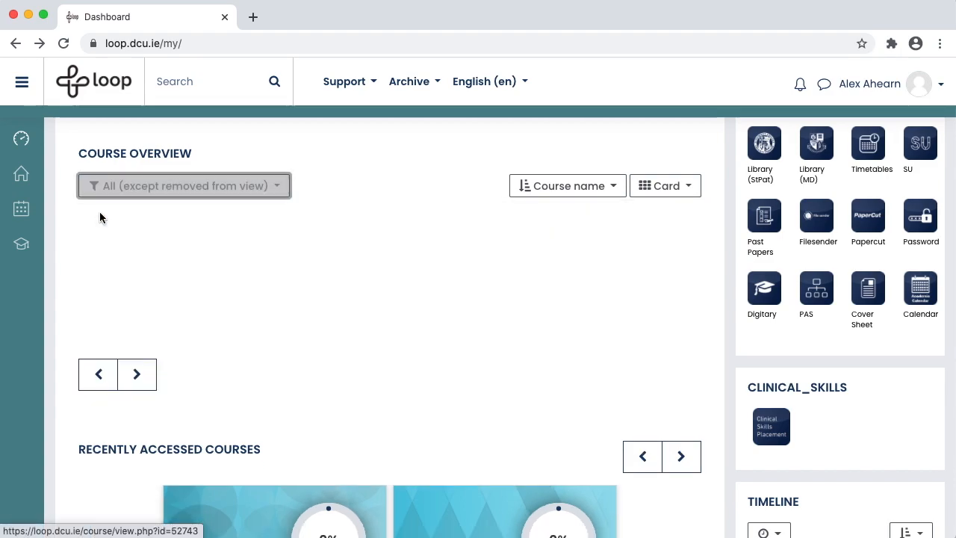
scroll("down", 3)
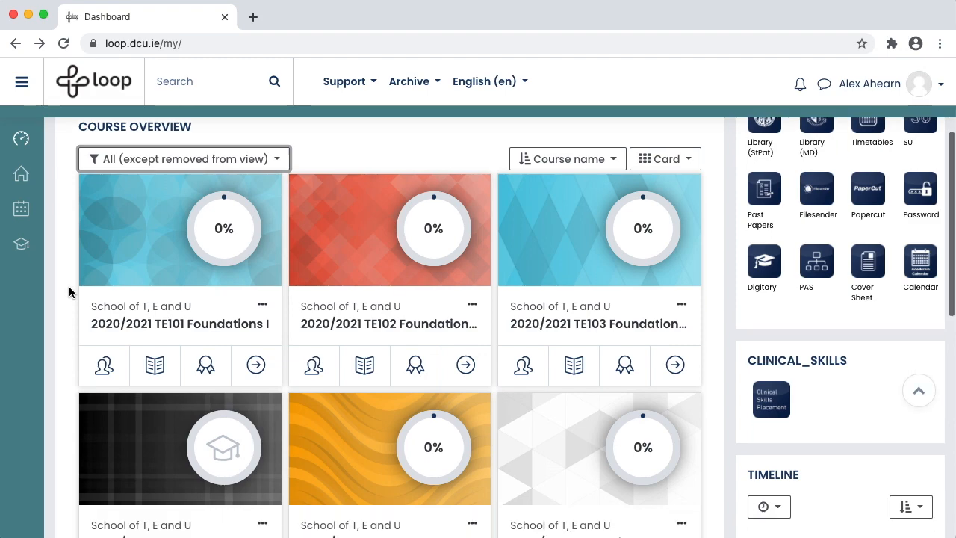
left_click(568, 159)
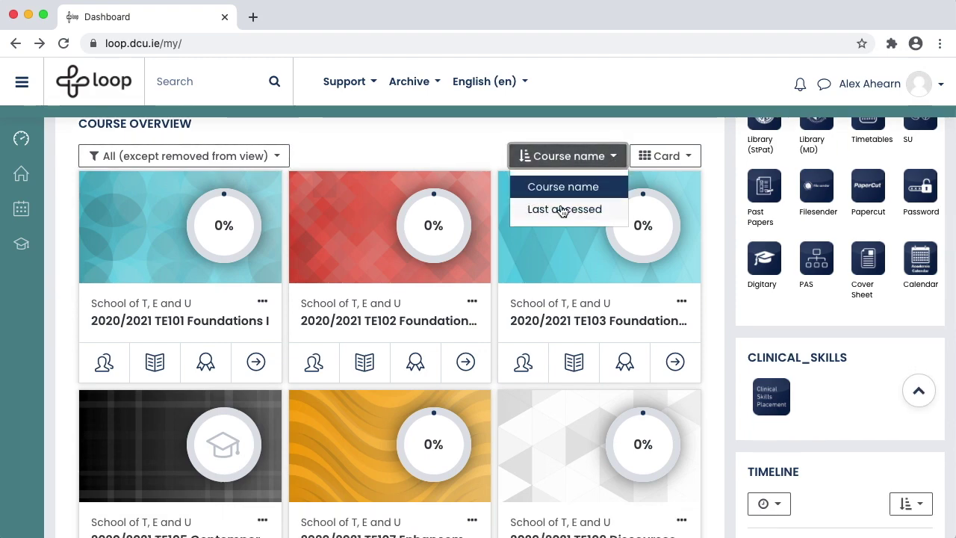
left_click(663, 156)
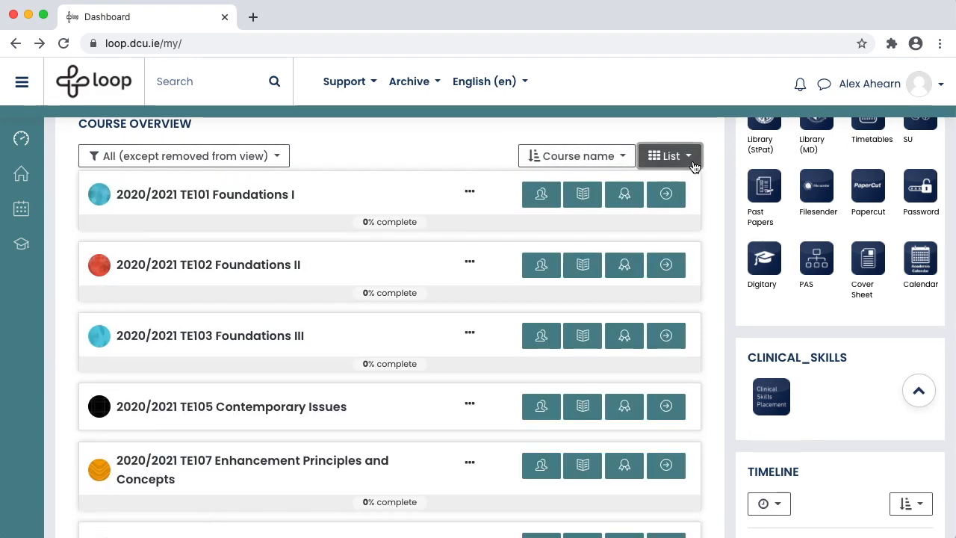
left_click(669, 155)
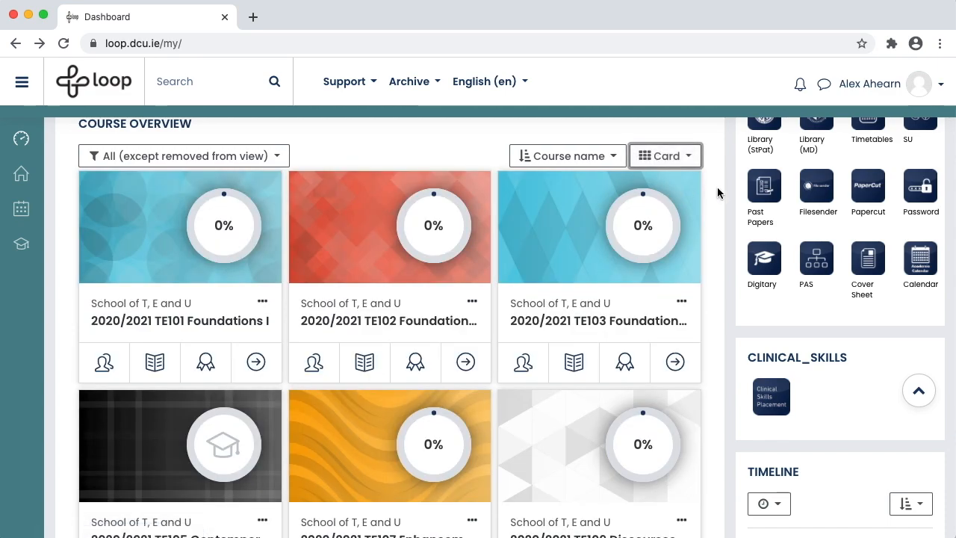
mouse_move(263, 302)
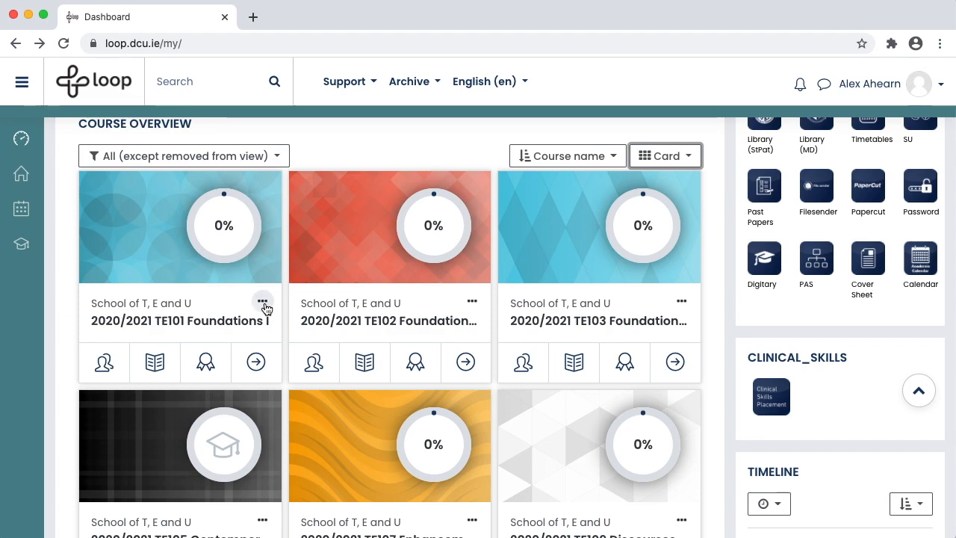
- Star TE101 Foundations I from its card menu so it shows as a favourite
left_click(263, 302)
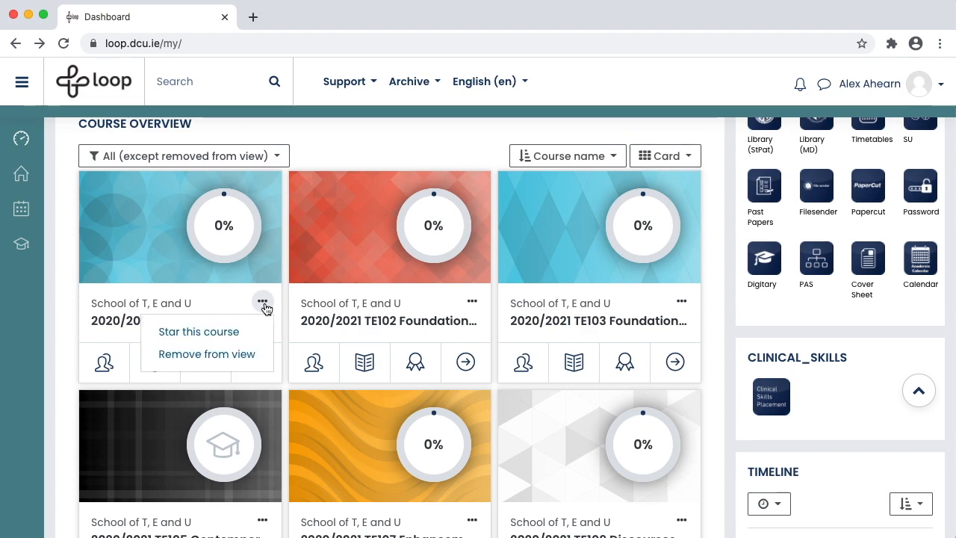
left_click(227, 339)
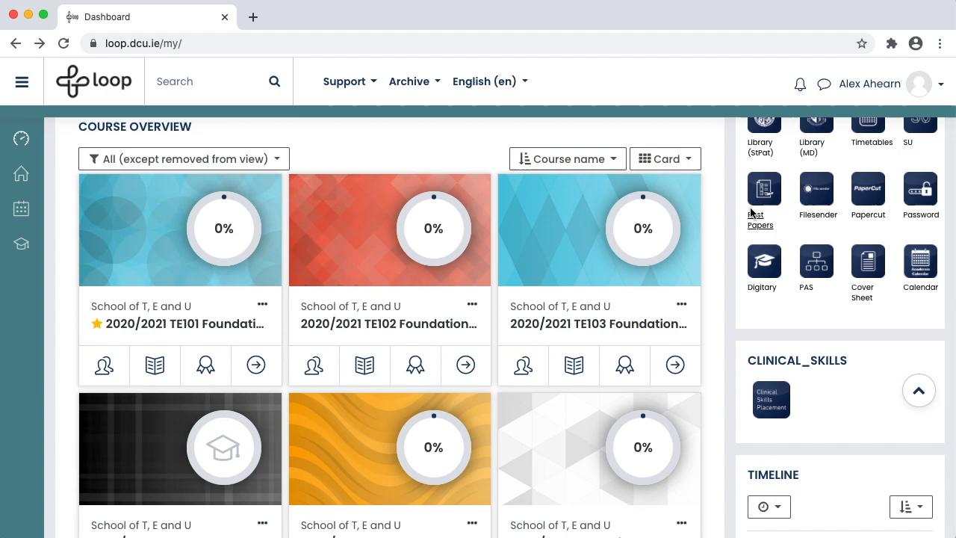
scroll("up", 3)
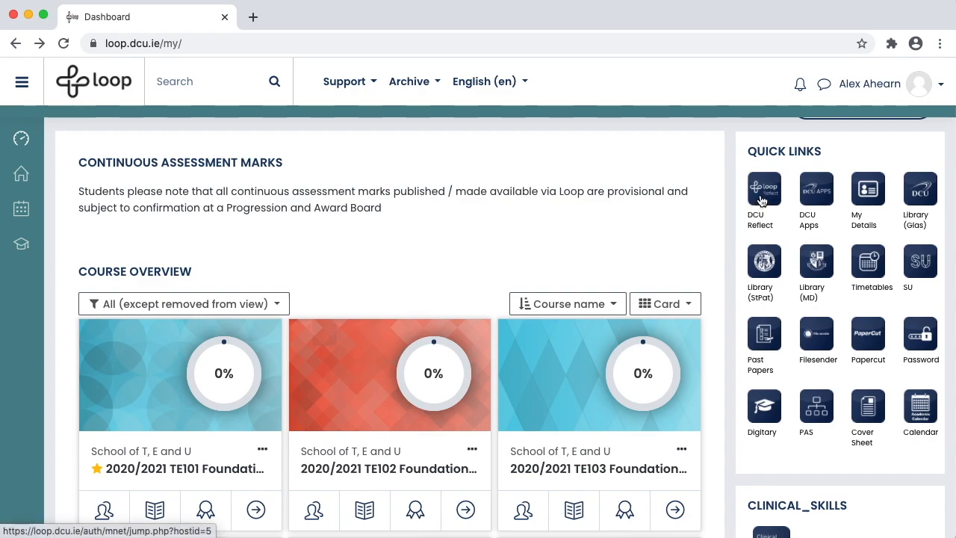
mouse_move(171, 454)
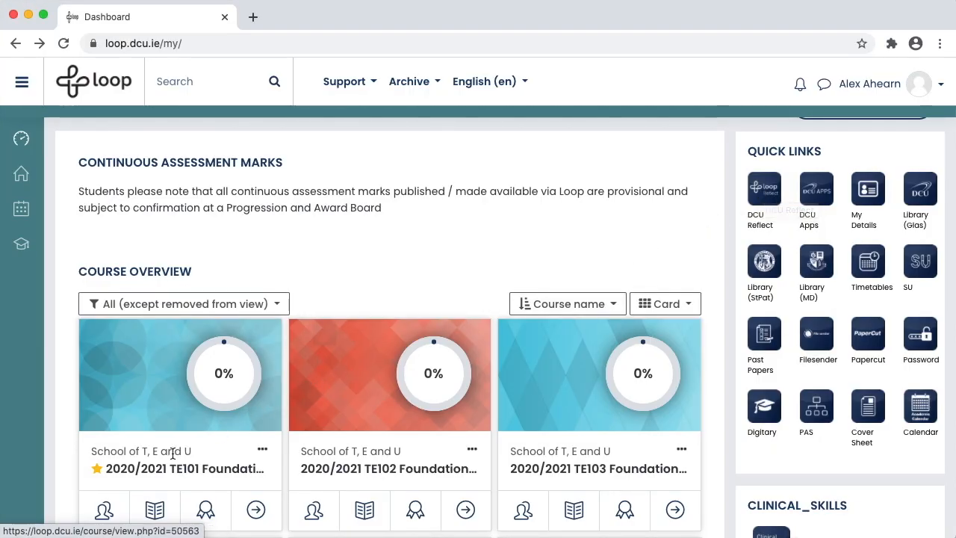
mouse_move(167, 469)
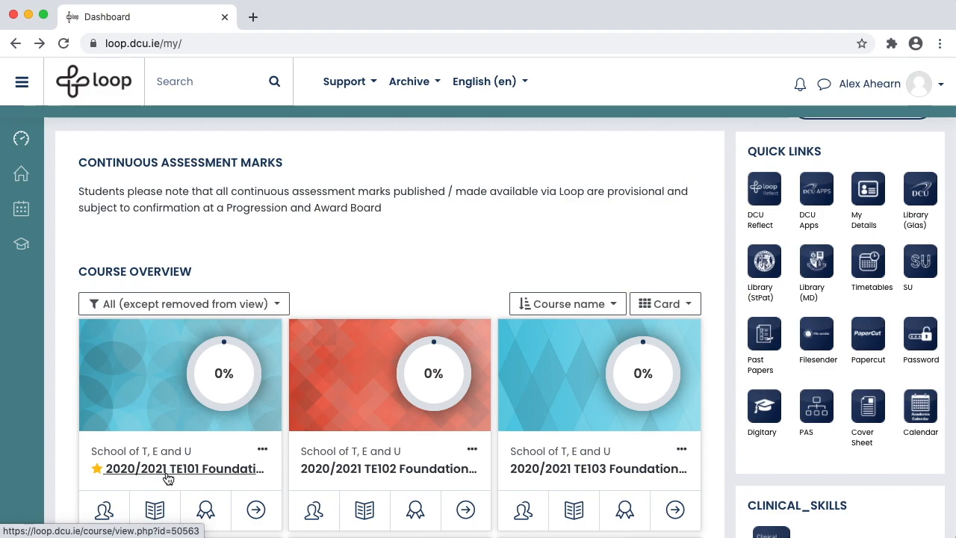
left_click(182, 469)
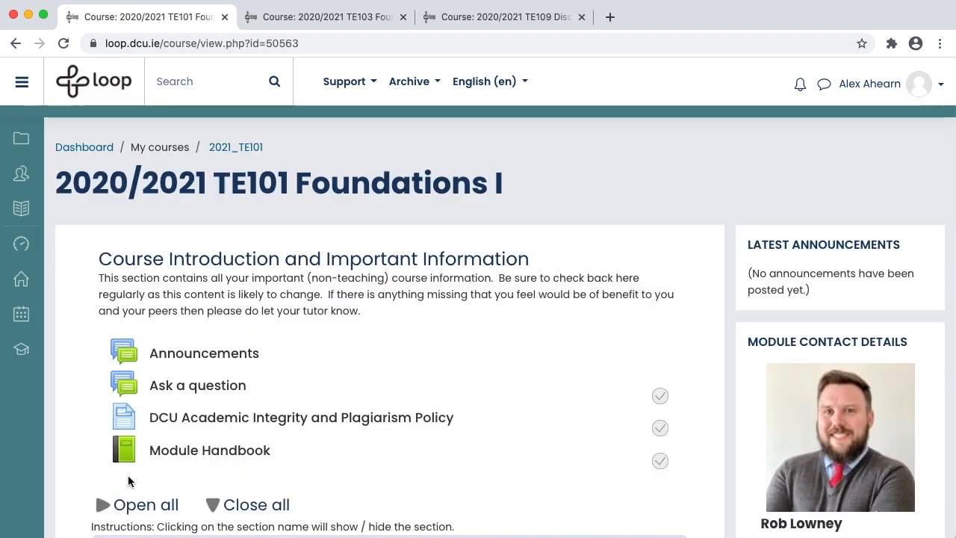
mouse_move(756, 427)
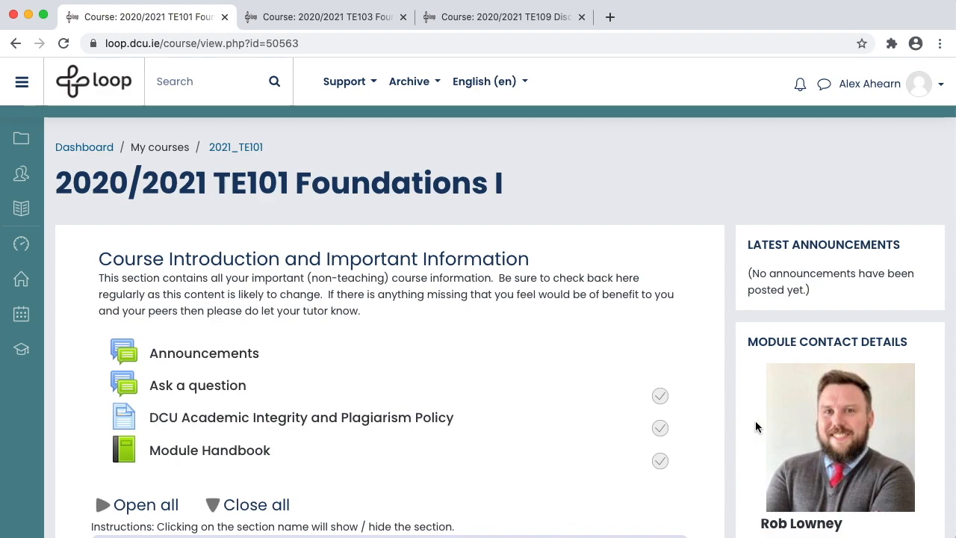
scroll("down", 3)
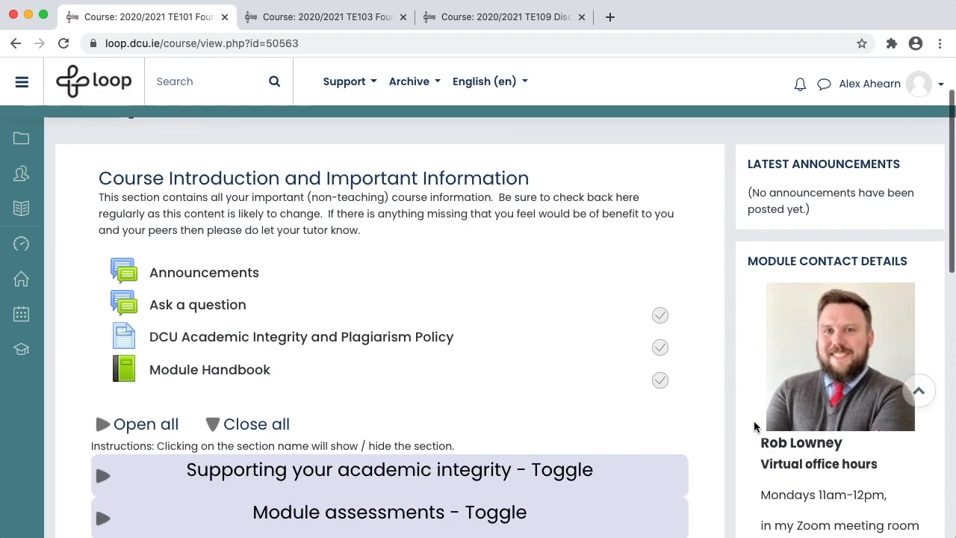
scroll("down", 3)
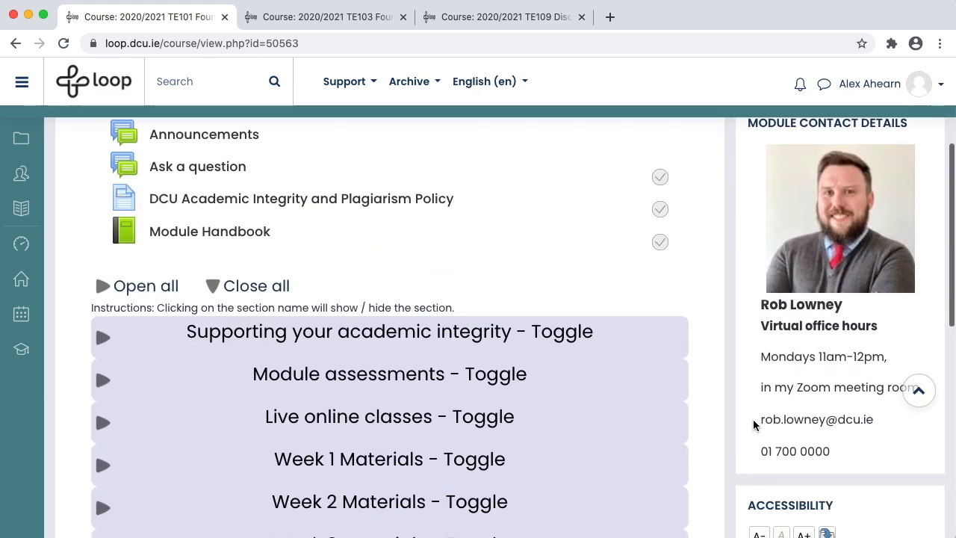
scroll("down", 3)
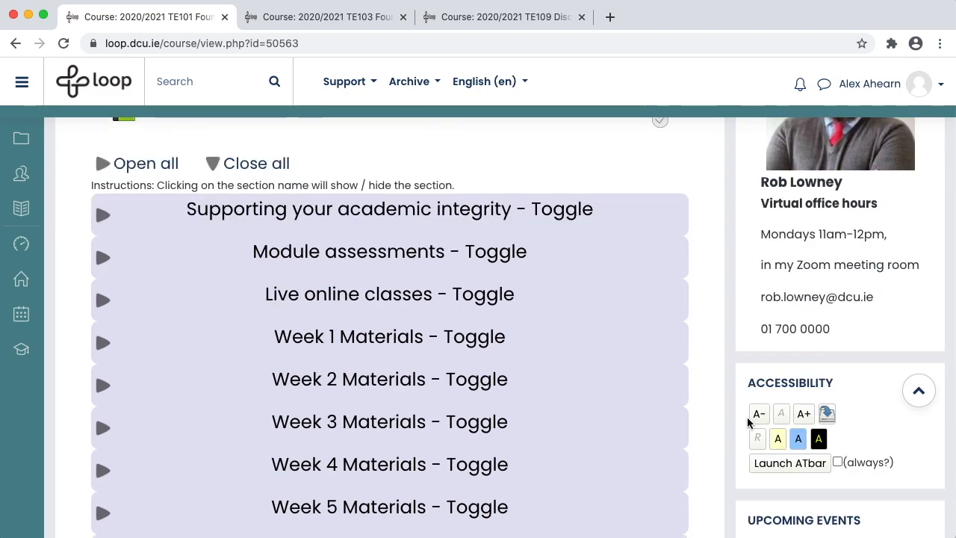
scroll("down", 3)
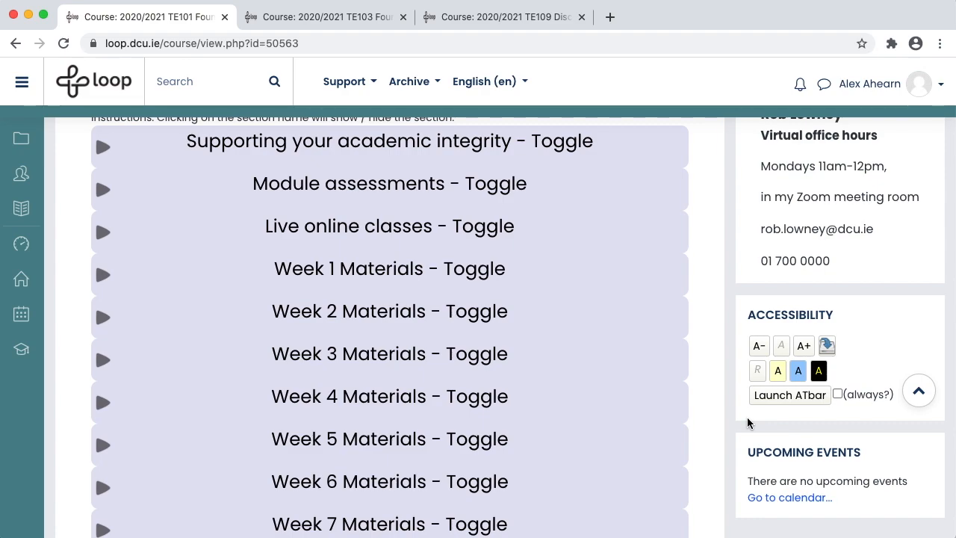
mouse_move(732, 416)
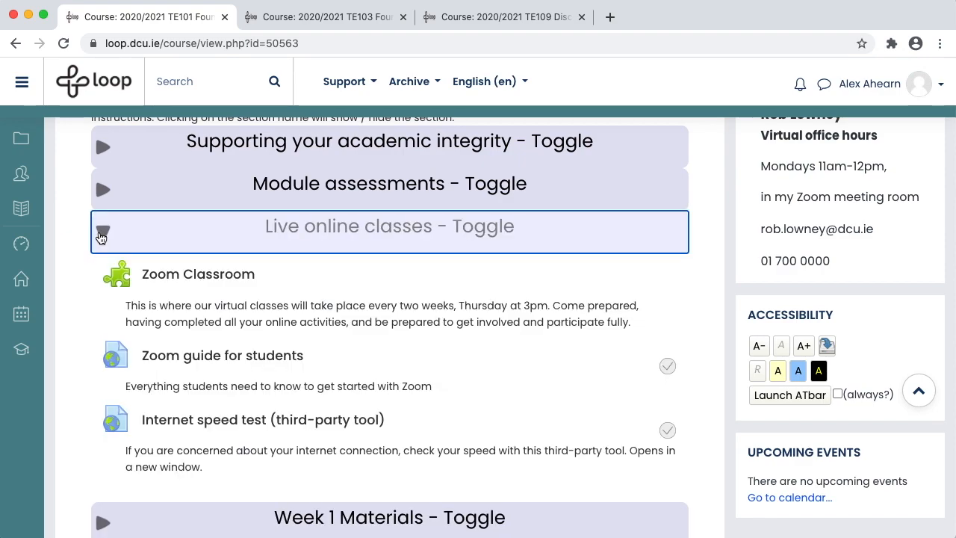
left_click(101, 231)
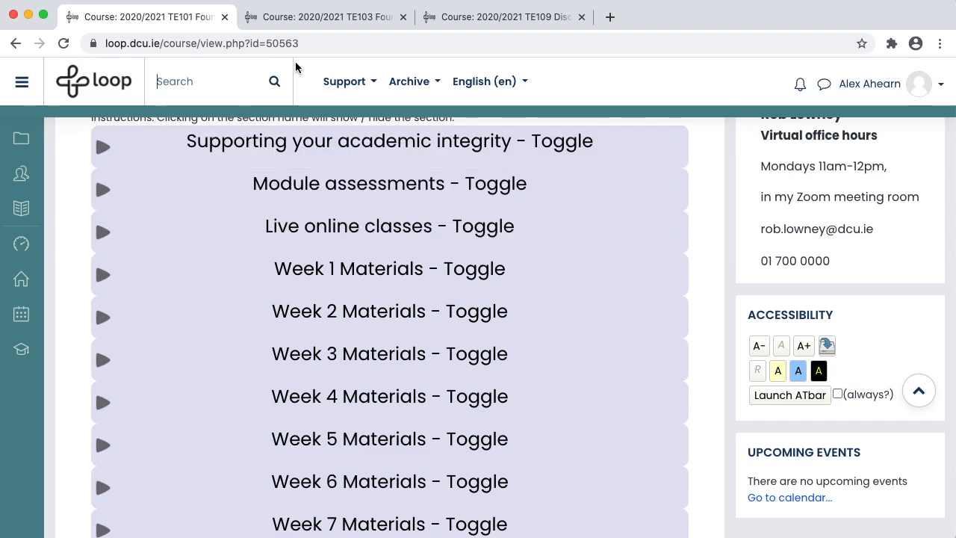
- View TE103's Learning Supports and Virtual Classes tiles, then switch to the TE109 course
left_click(326, 16)
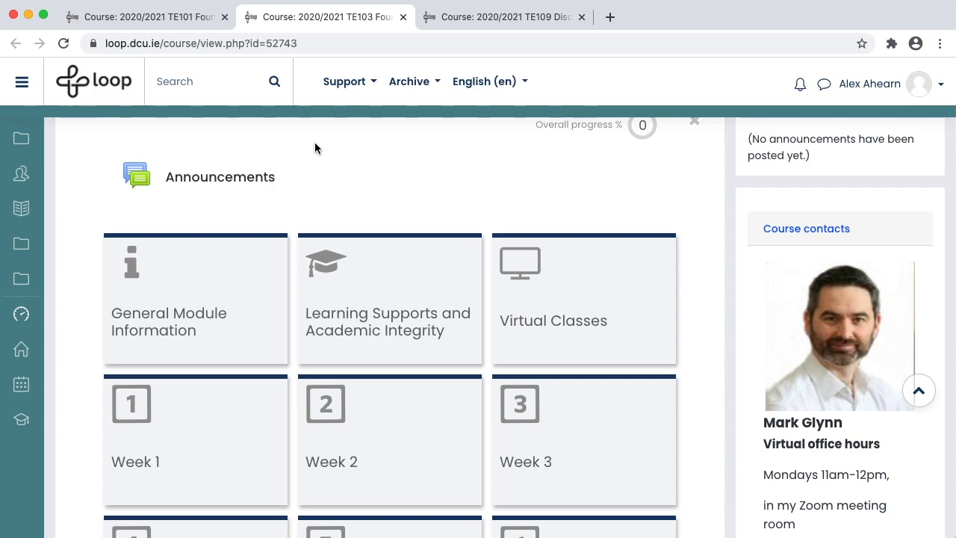
mouse_move(179, 306)
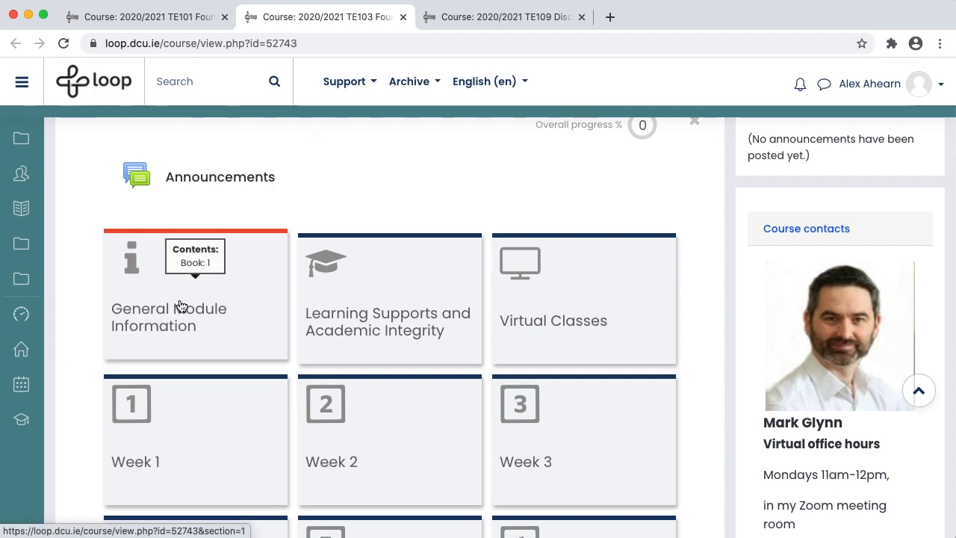
left_click(194, 314)
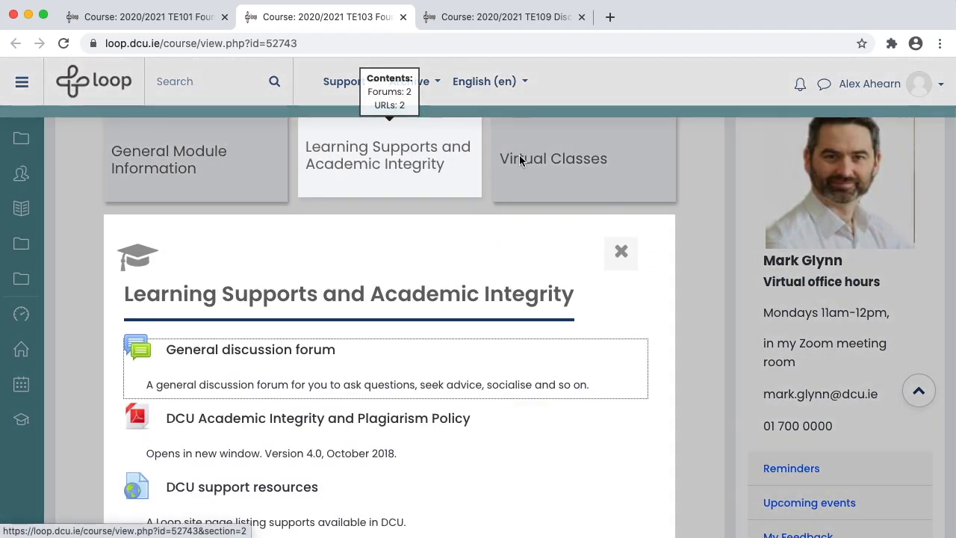
left_click(553, 154)
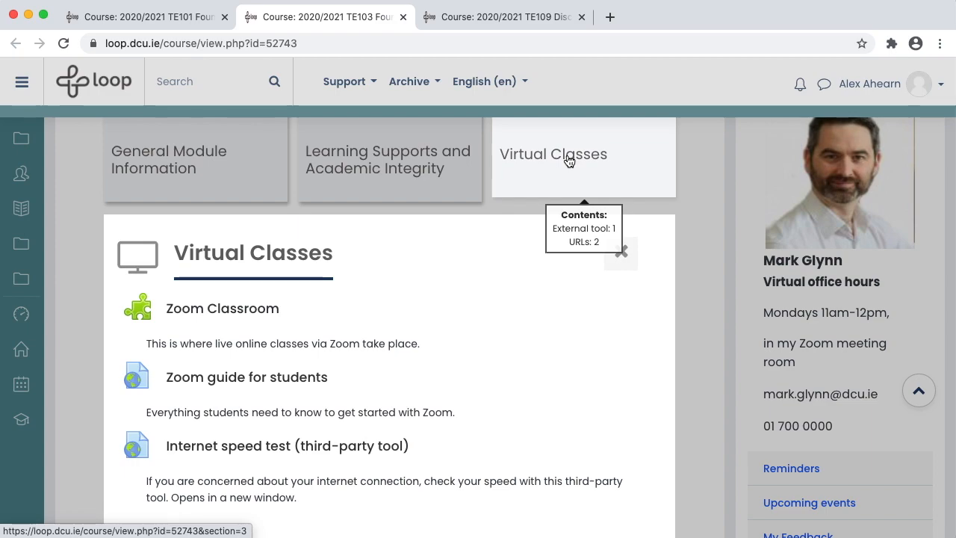
left_click(505, 16)
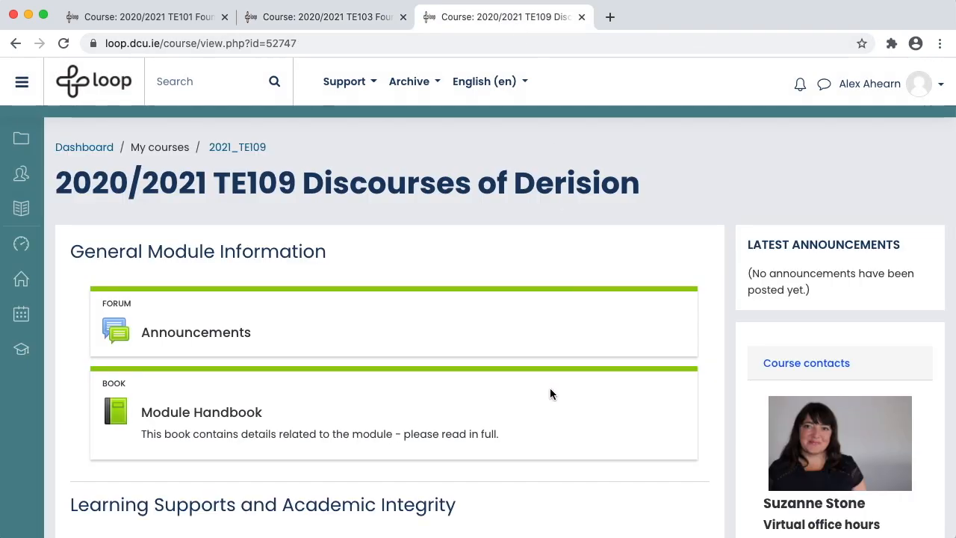
- Scroll through TE109's Week 1 activities, then return to the TE101 Foundations I course
scroll("down", 3)
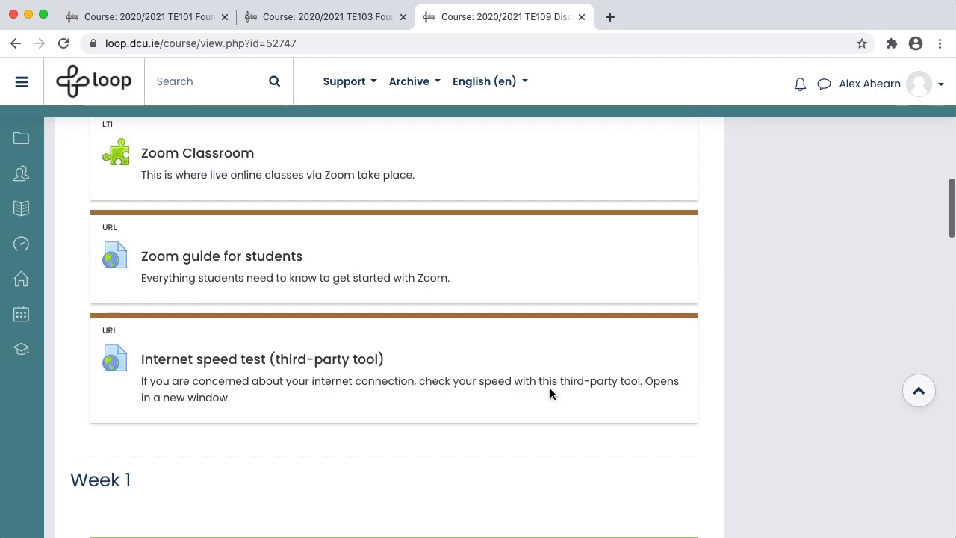
scroll("down", 3)
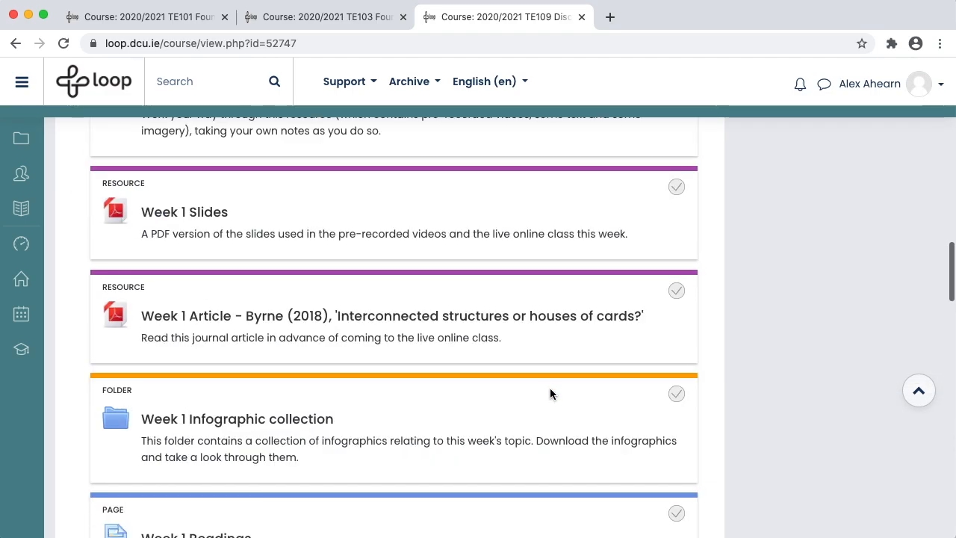
left_click(146, 17)
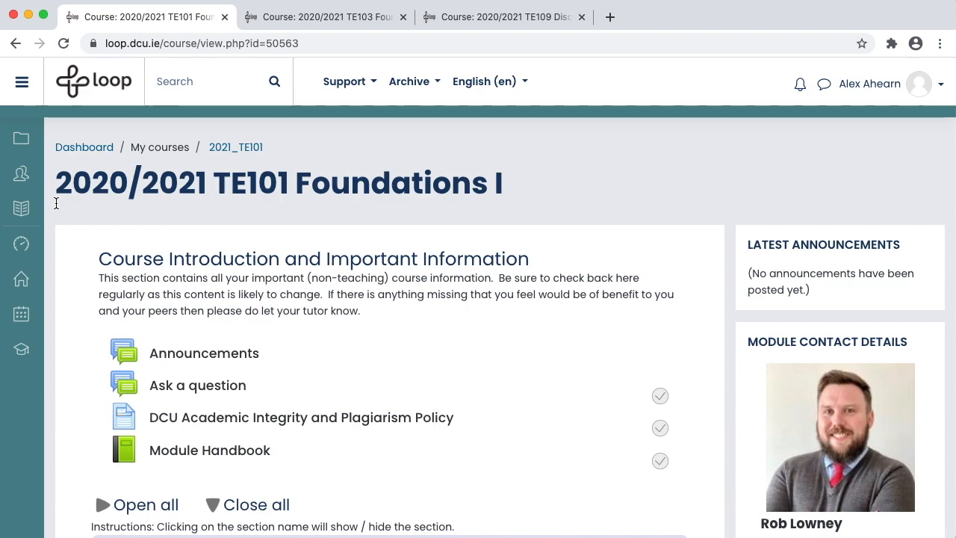
- Expand Live online classes and Week 1 Materials, browse the activities, and enter the Week 1 Core learning material book
left_click(202, 81)
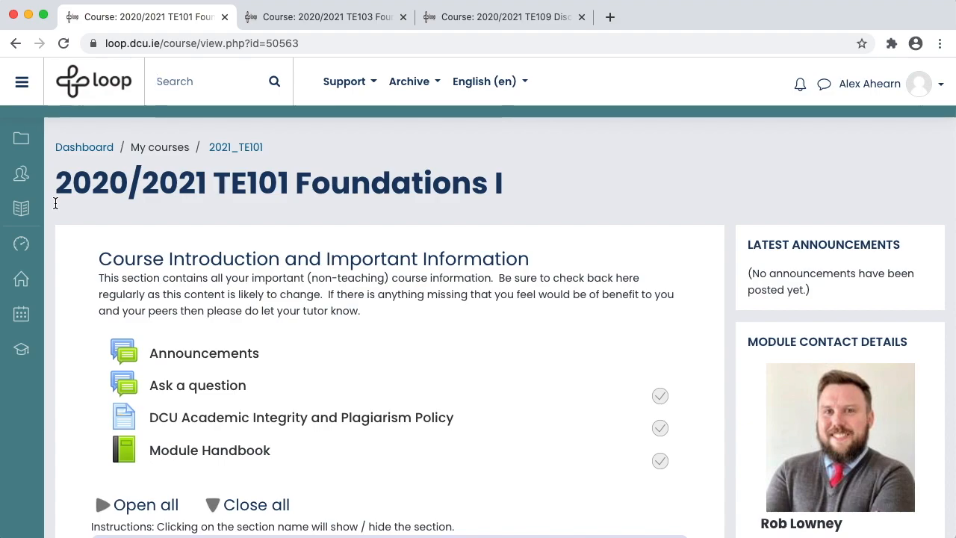
mouse_move(209, 450)
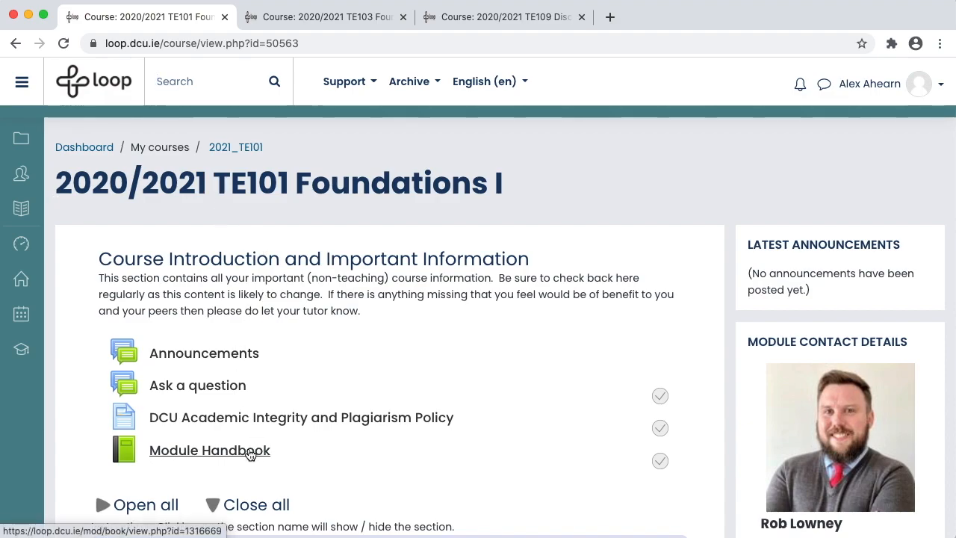
scroll("down", 3)
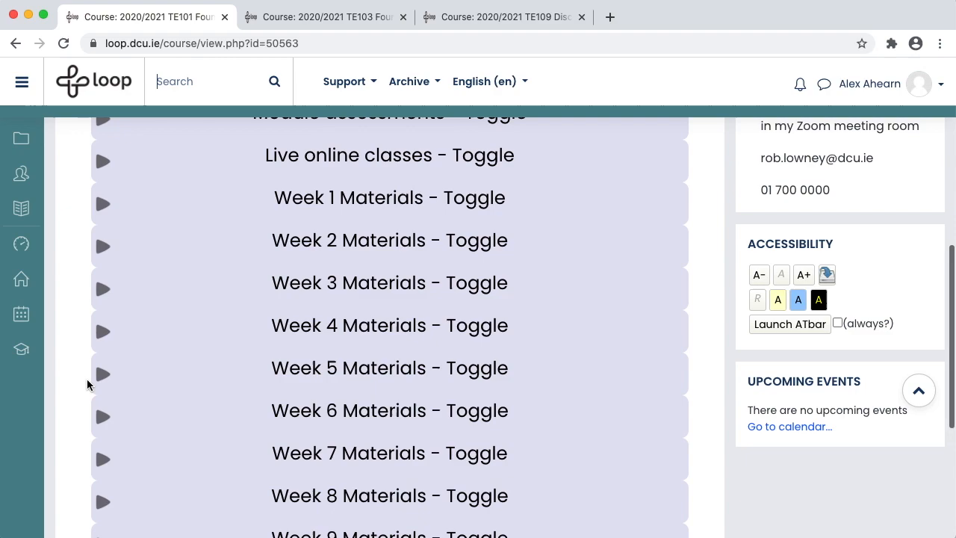
left_click(388, 154)
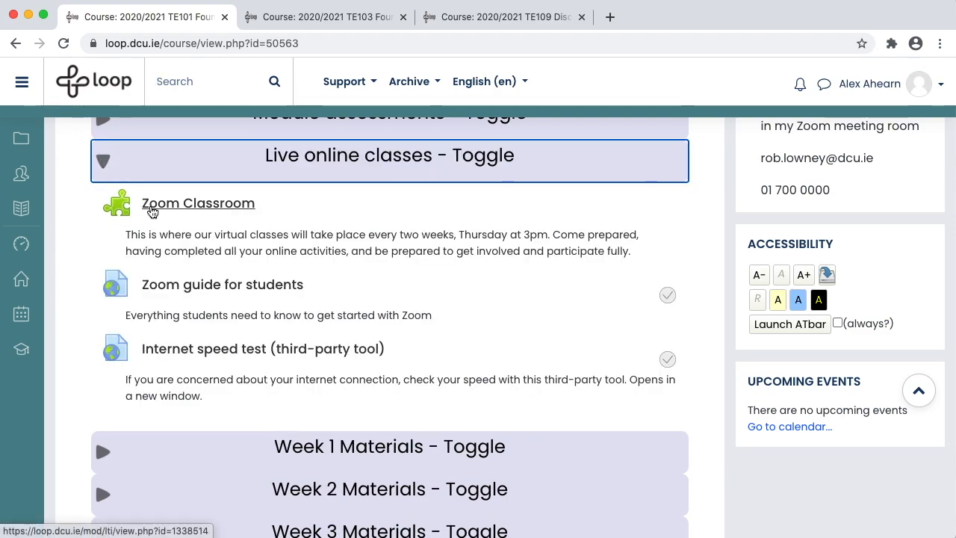
mouse_move(84, 310)
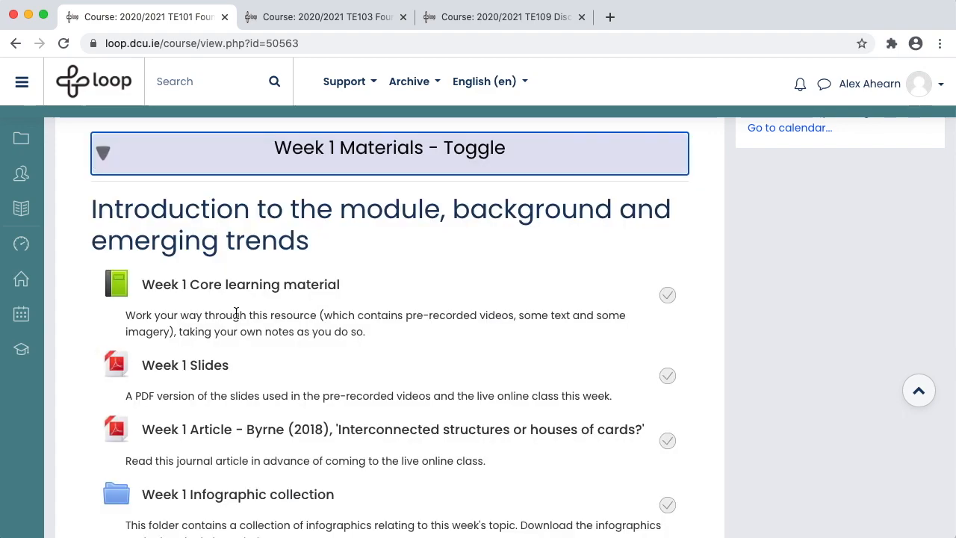
mouse_move(240, 284)
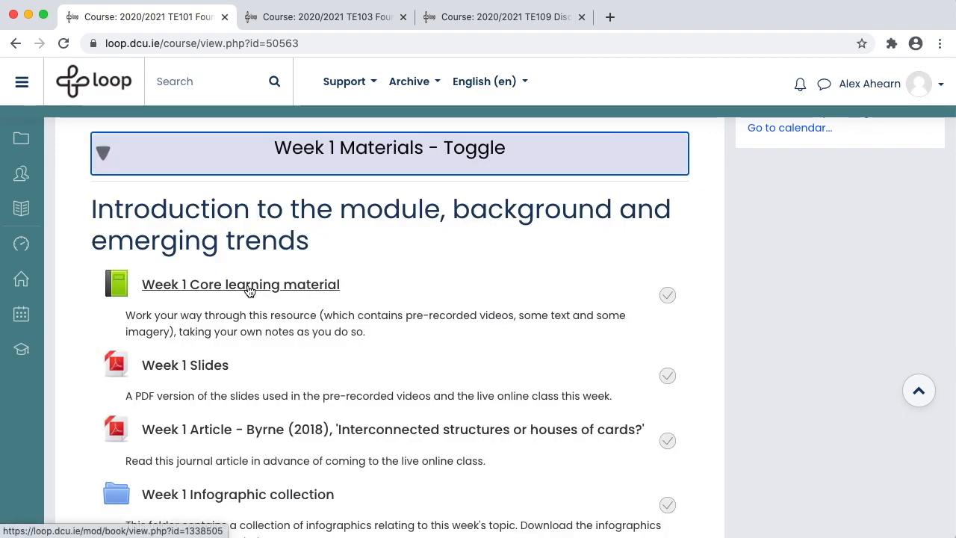
mouse_move(233, 432)
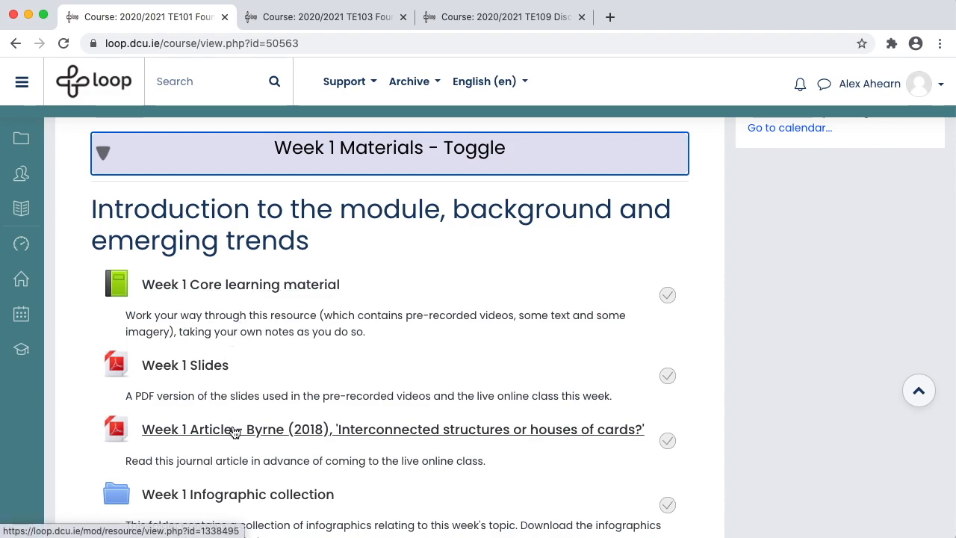
scroll("down", 3)
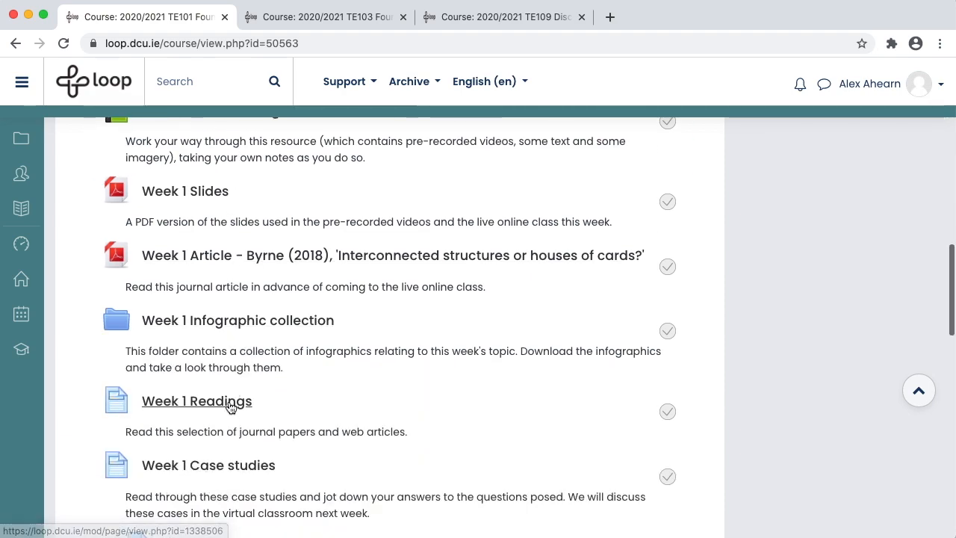
mouse_move(238, 319)
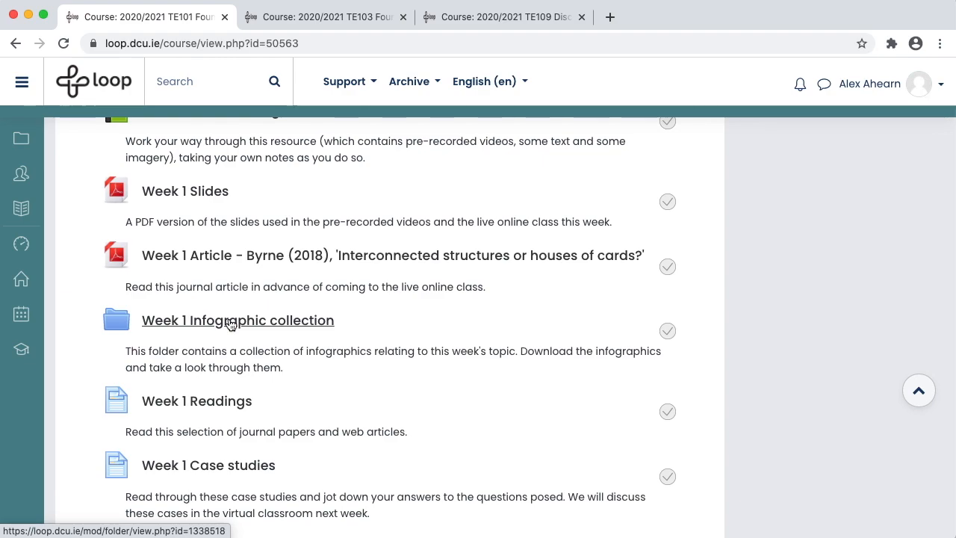
scroll("down", 3)
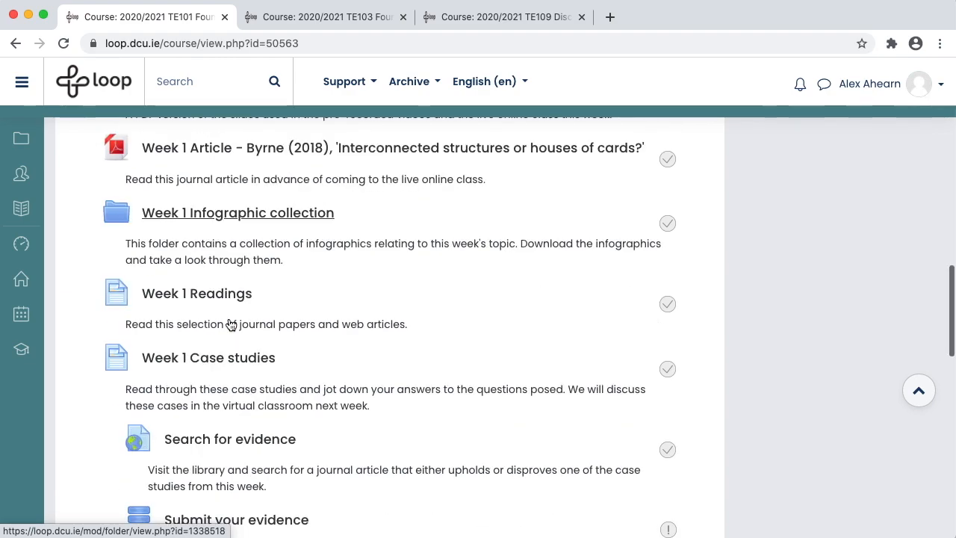
scroll("down", 3)
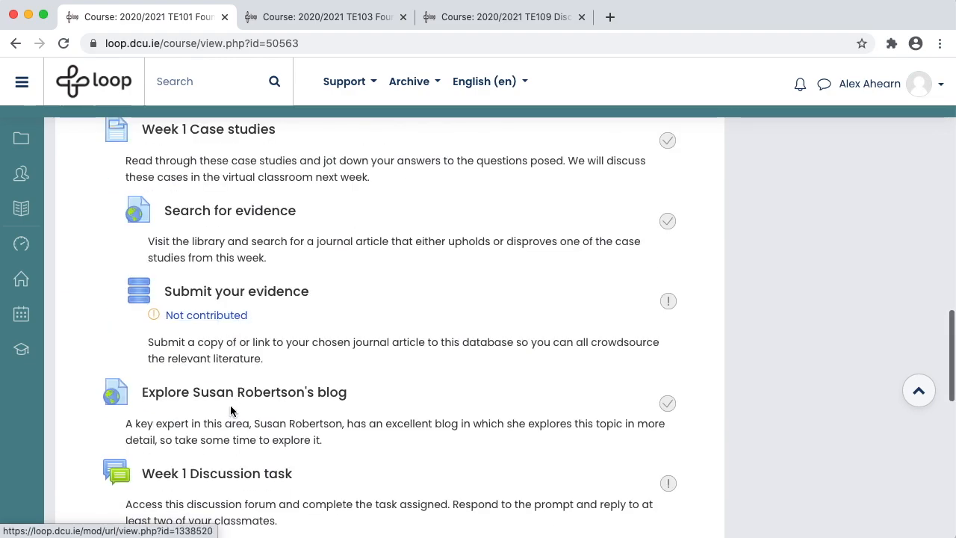
mouse_move(232, 403)
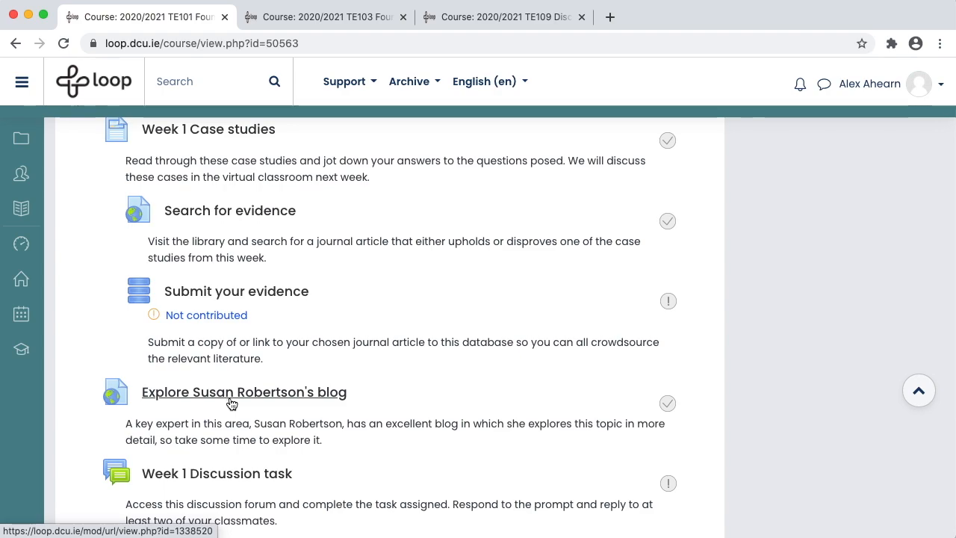
scroll("down", 3)
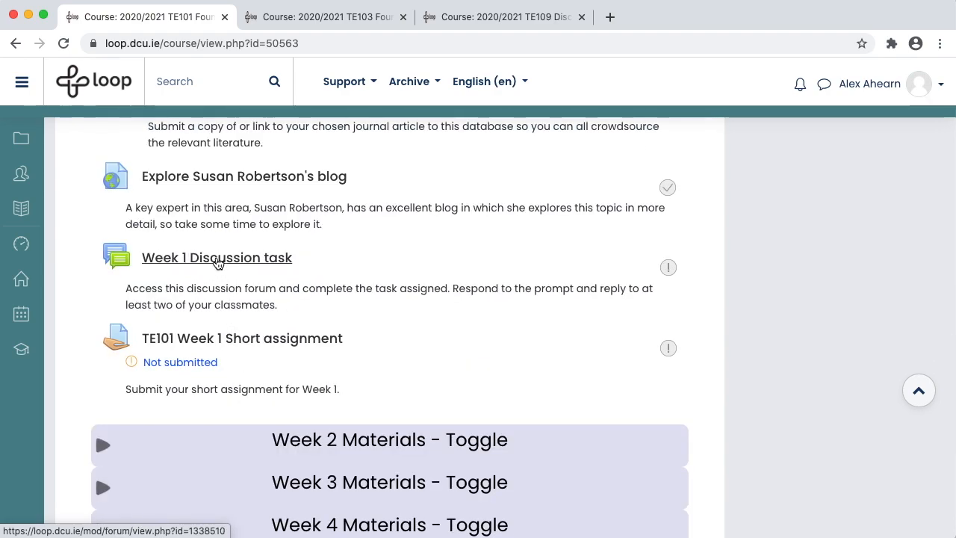
mouse_move(224, 353)
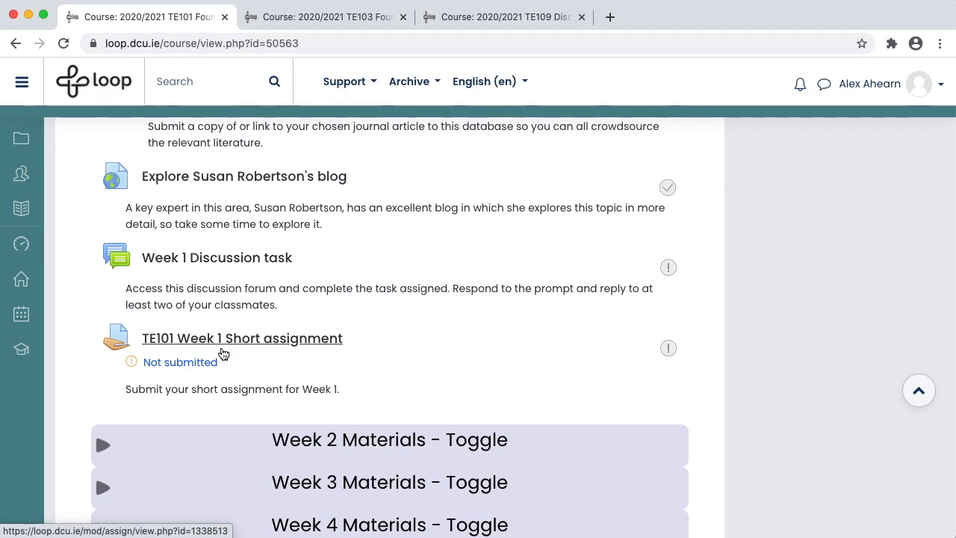
scroll("up", 3)
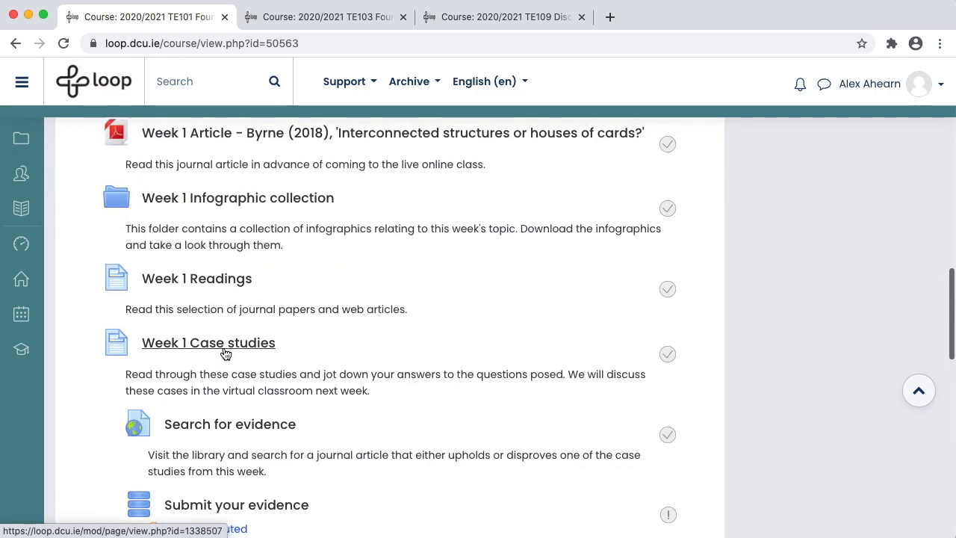
left_click(209, 342)
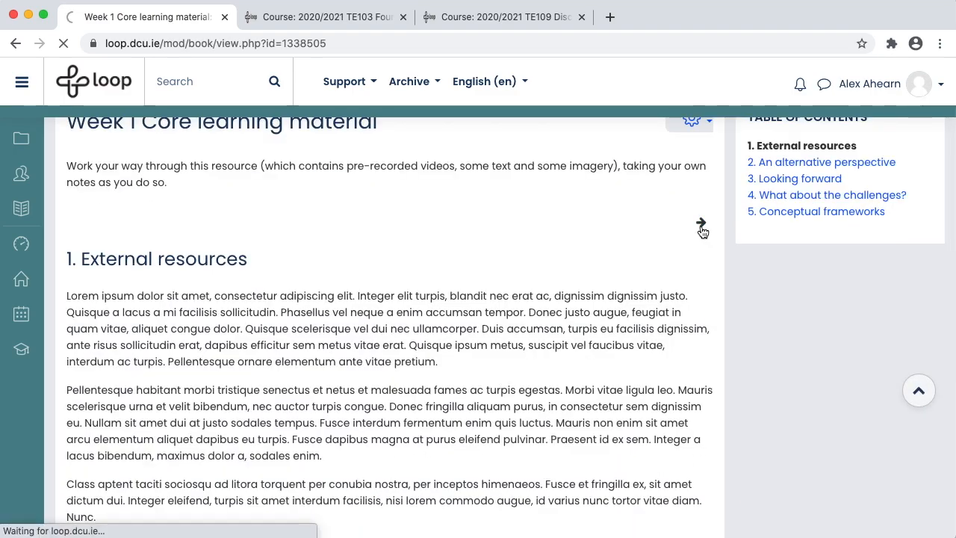
- Page the Week 1 book forward to the Looking forward chapter, then return to the TE101 course via the breadcrumb
left_click(701, 225)
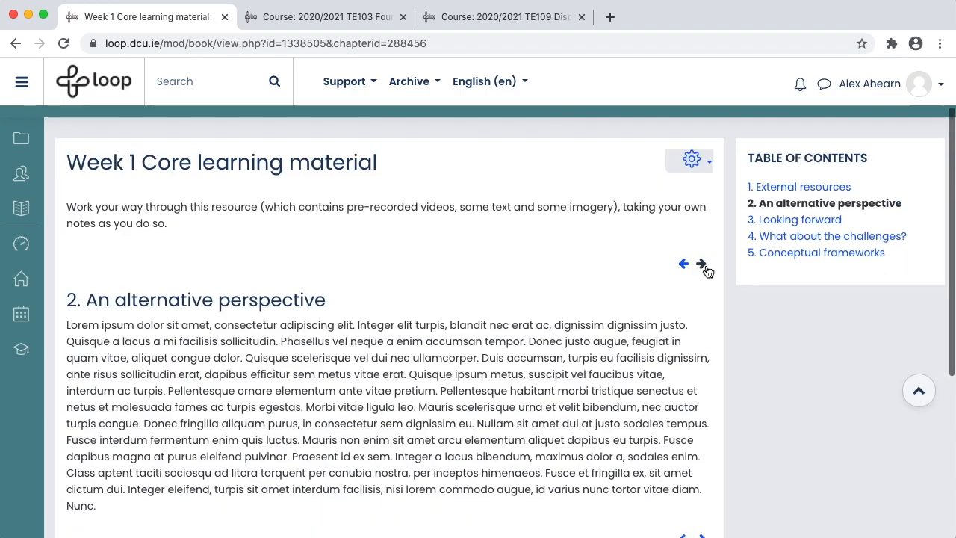
left_click(701, 263)
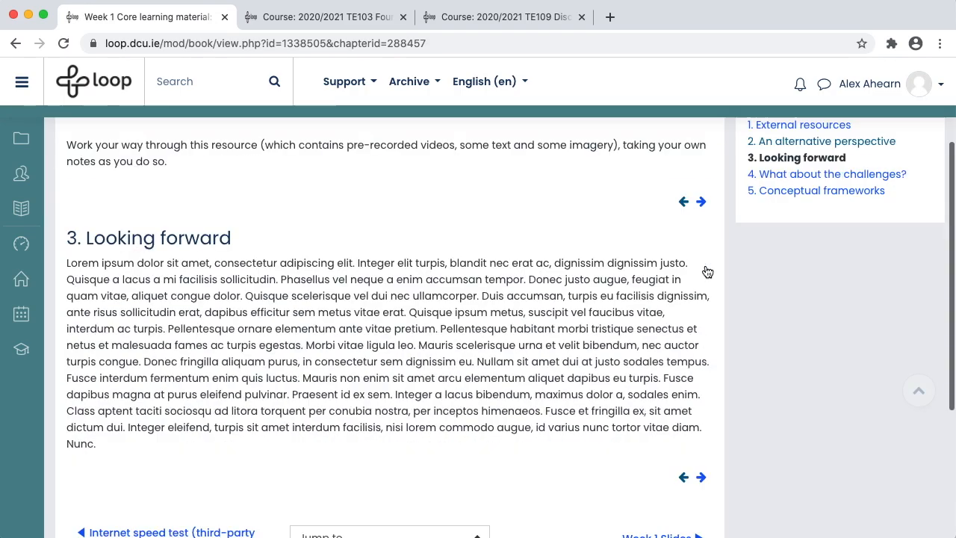
scroll("up", 3)
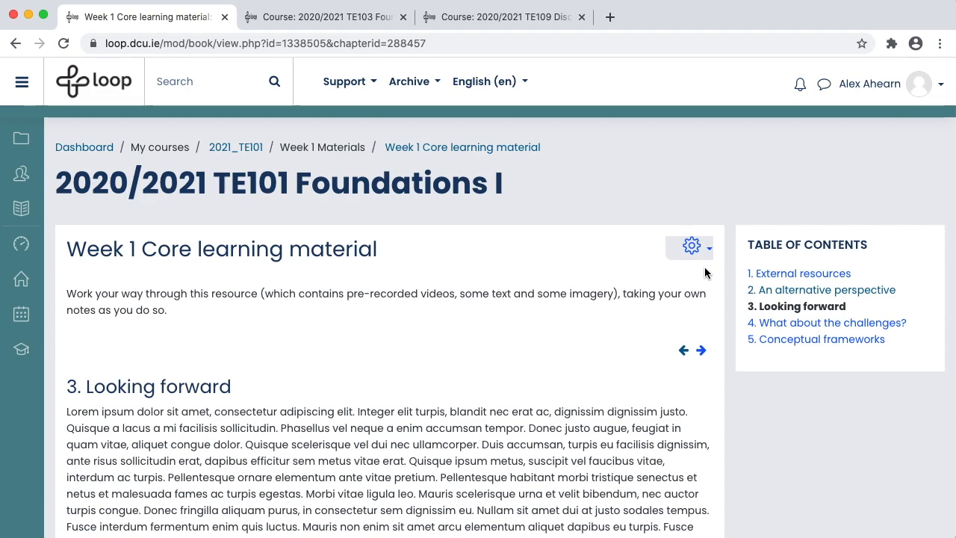
mouse_move(382, 149)
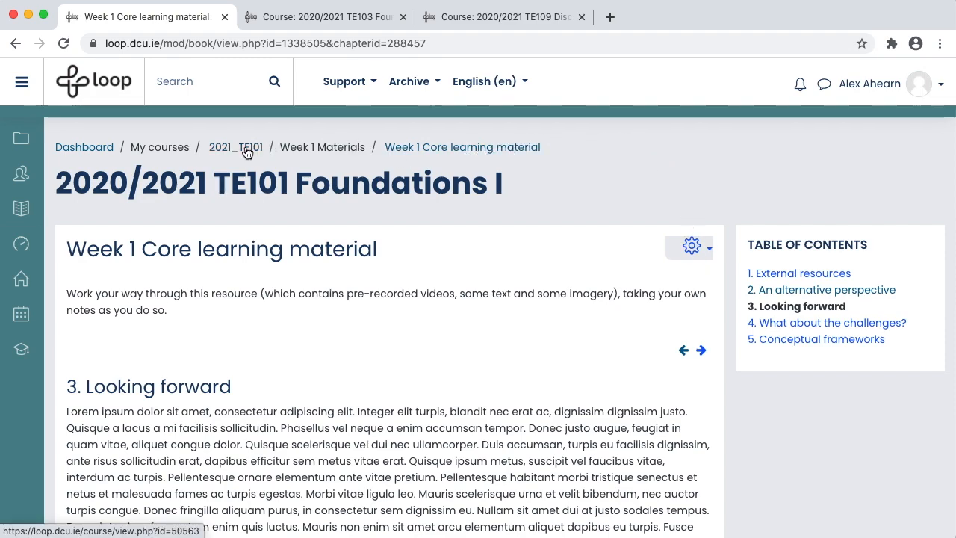
left_click(236, 148)
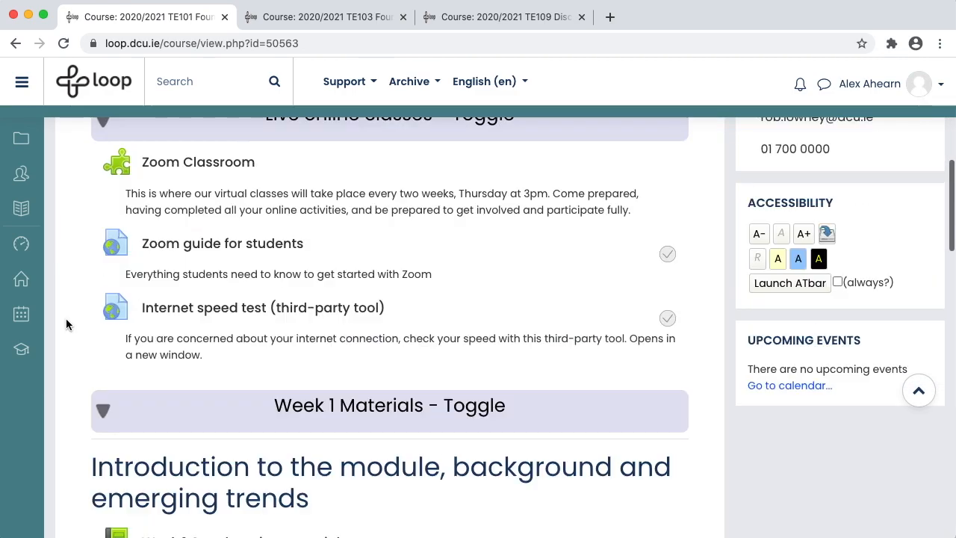
- Enter the Week 1 Discussion task forum and its Week 1 Discussion Topic thread
scroll("down", 3)
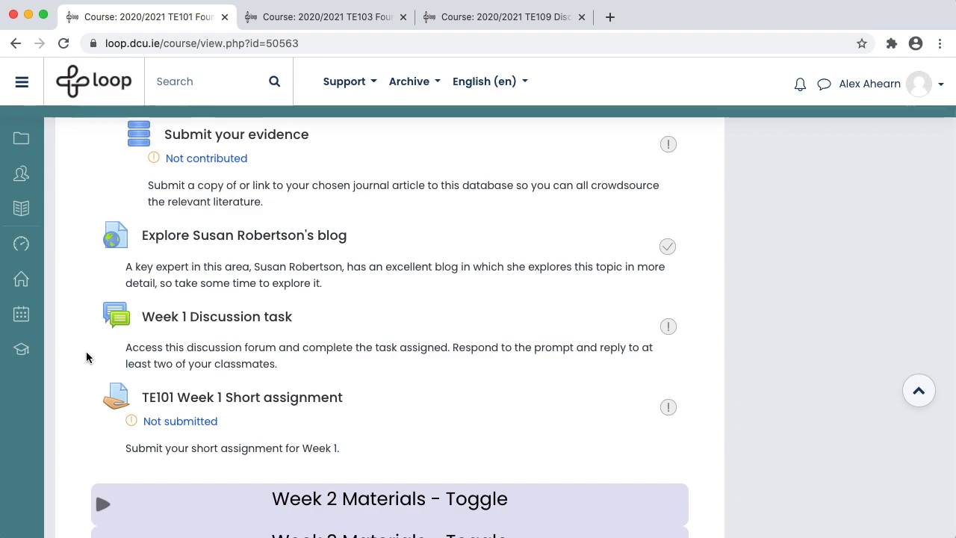
mouse_move(101, 351)
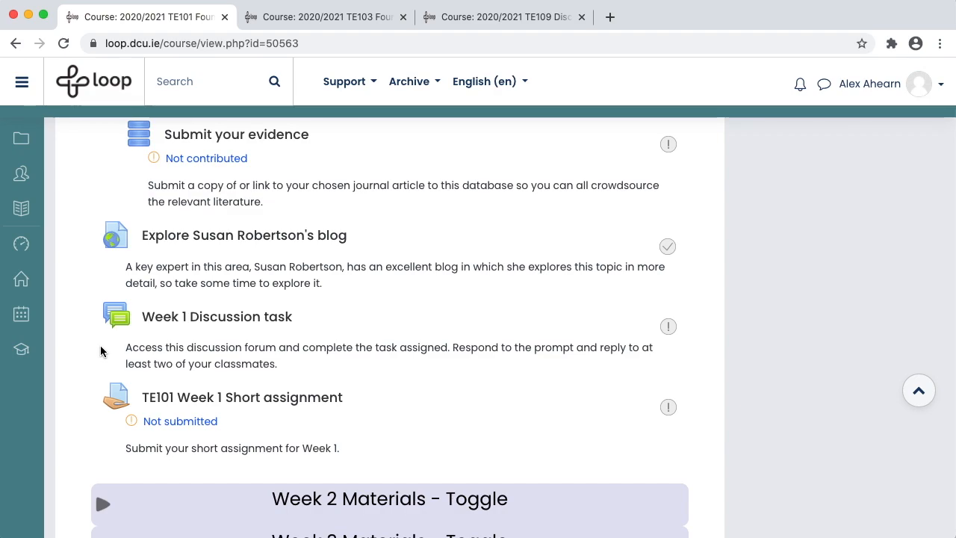
mouse_move(209, 317)
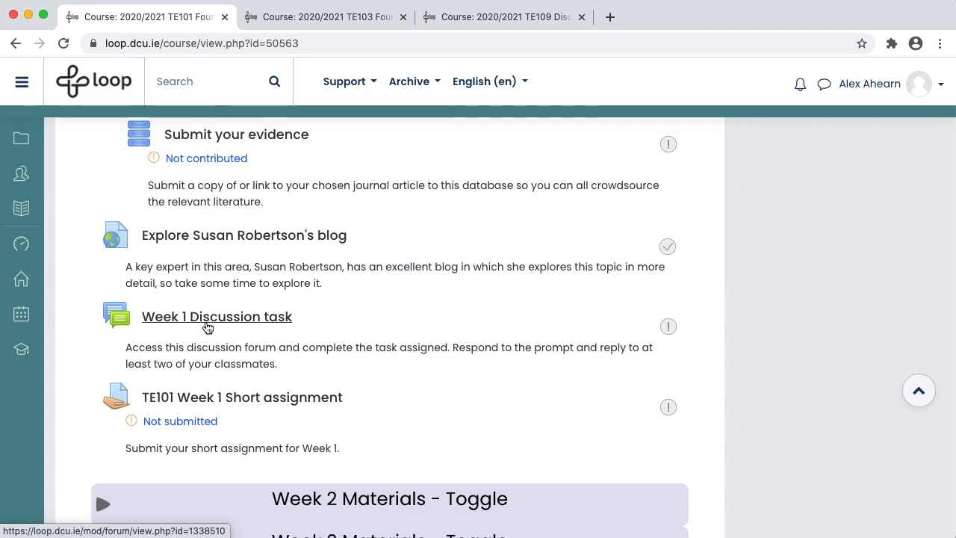
left_click(217, 317)
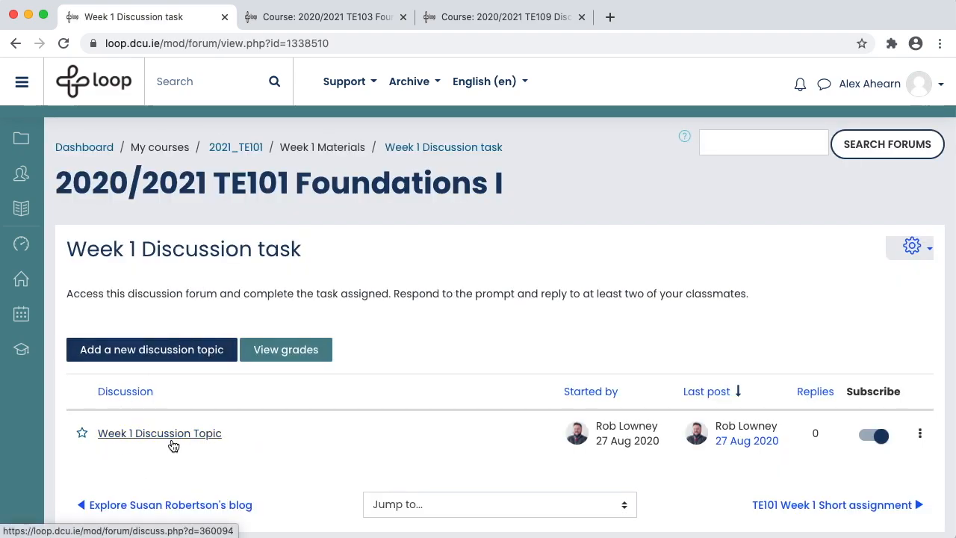
mouse_move(159, 433)
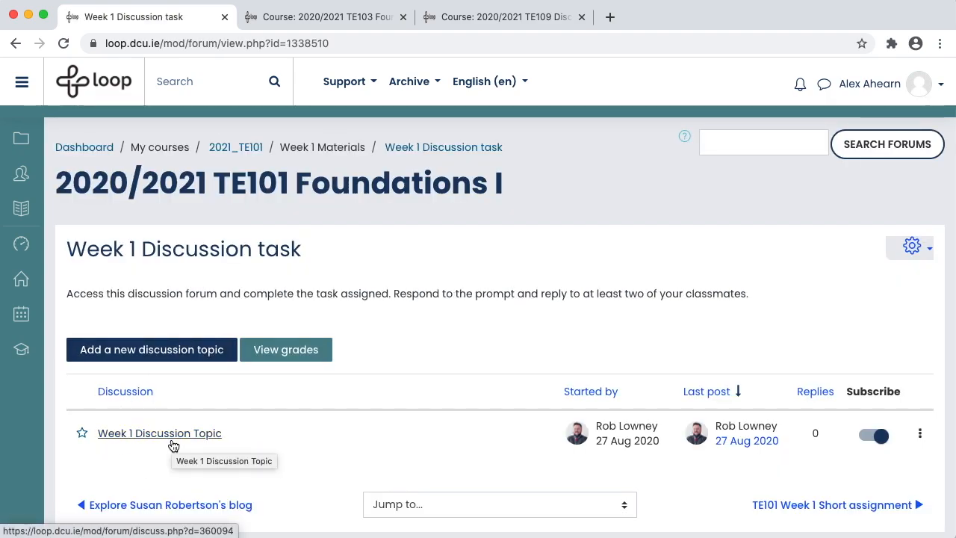
left_click(158, 434)
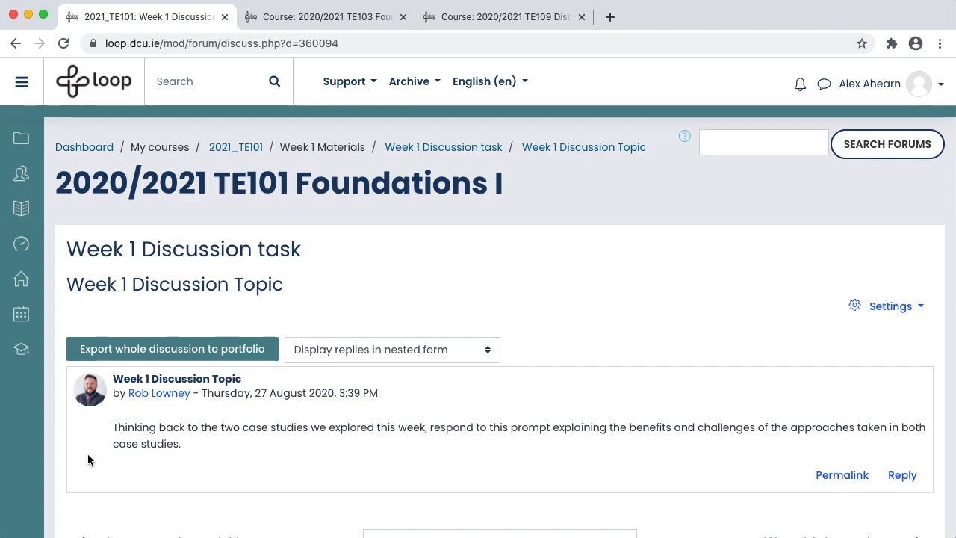
- Post the reply 'I think it's not very clear cut...' to the Week 1 Discussion Topic and review the thread
left_click(902, 475)
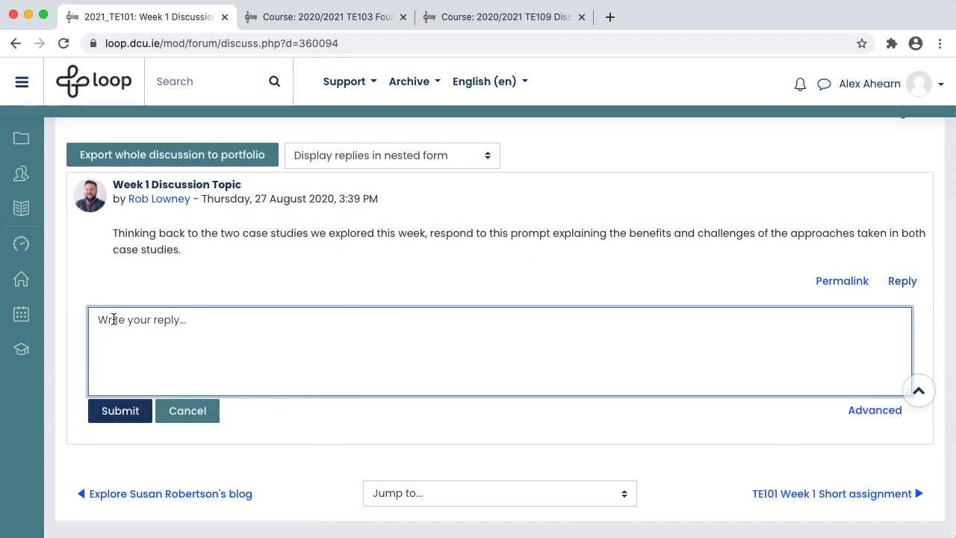
type("I think it's no")
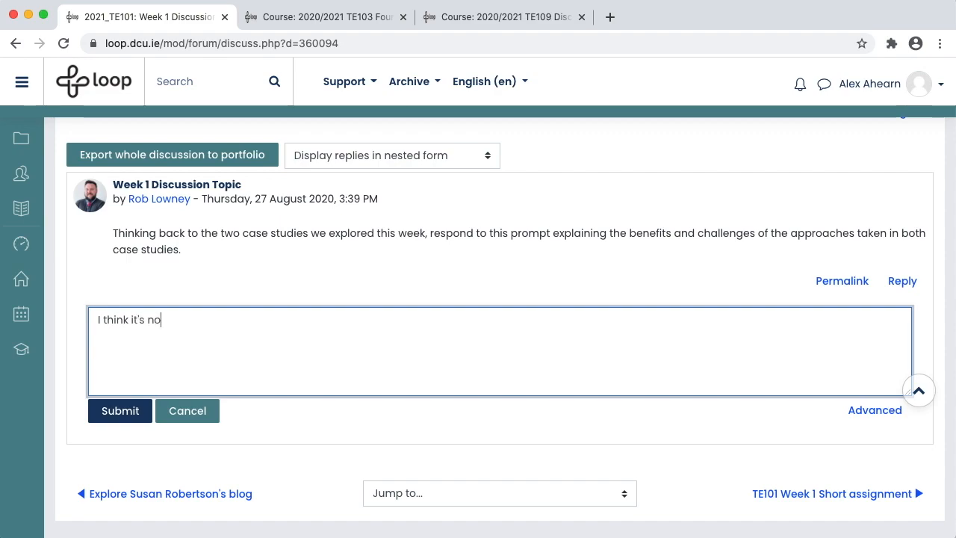
type("t very clear cut...")
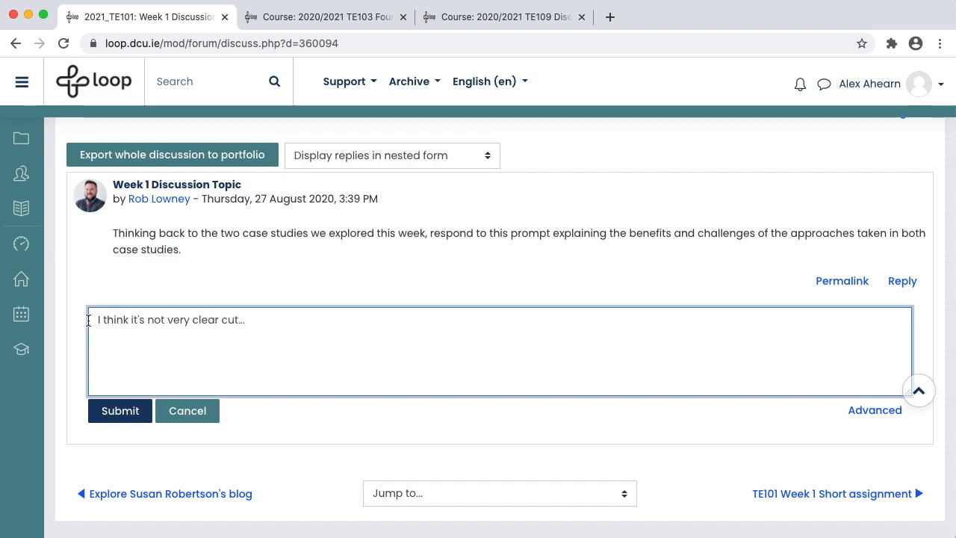
left_click(119, 411)
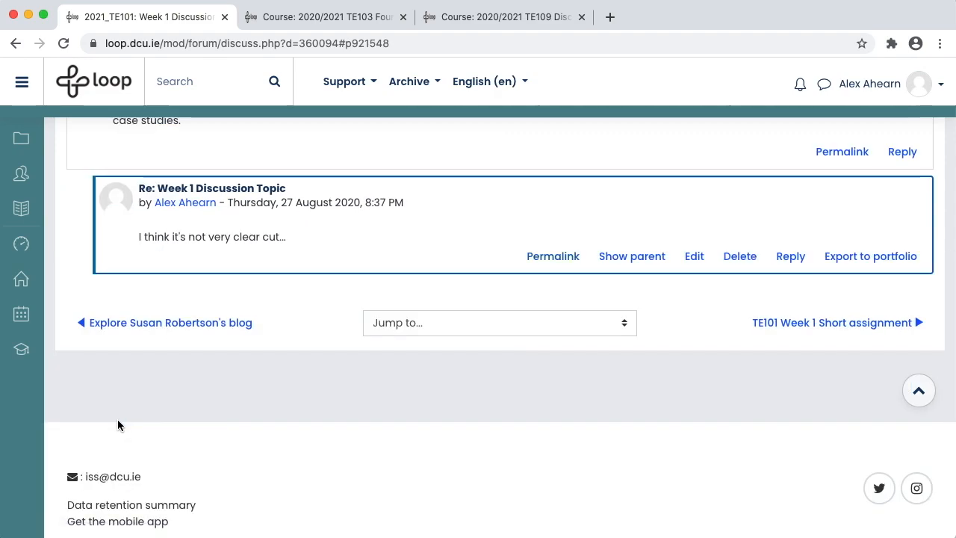
scroll("up", 3)
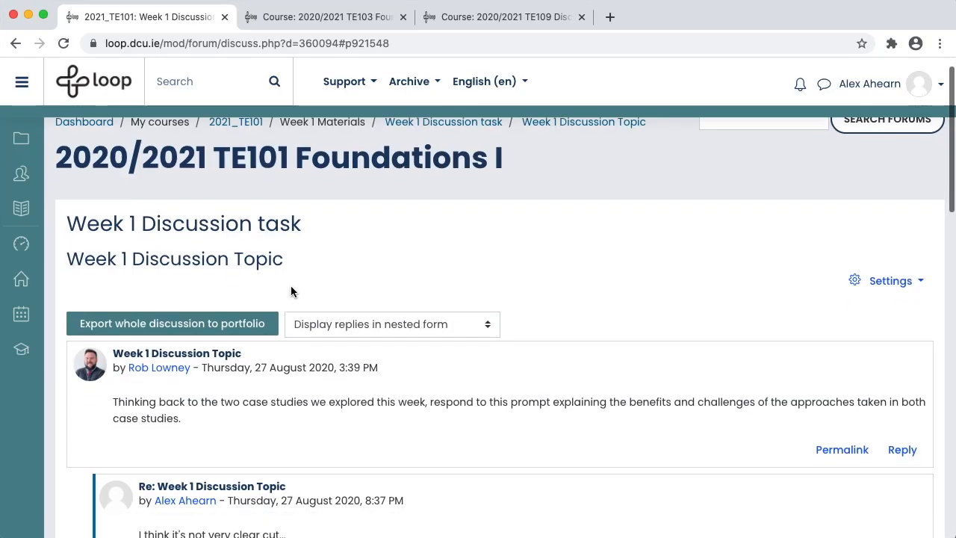
scroll("down", 3)
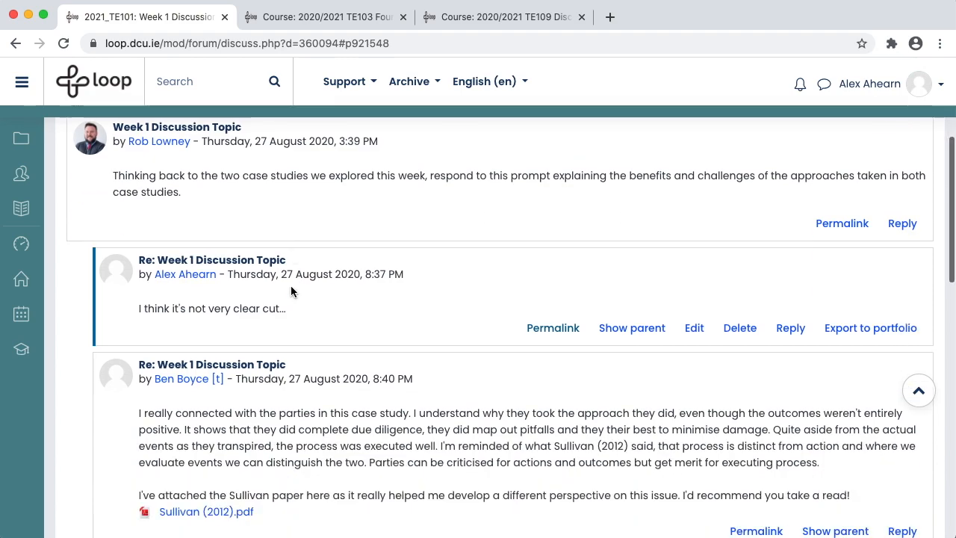
scroll("down", 3)
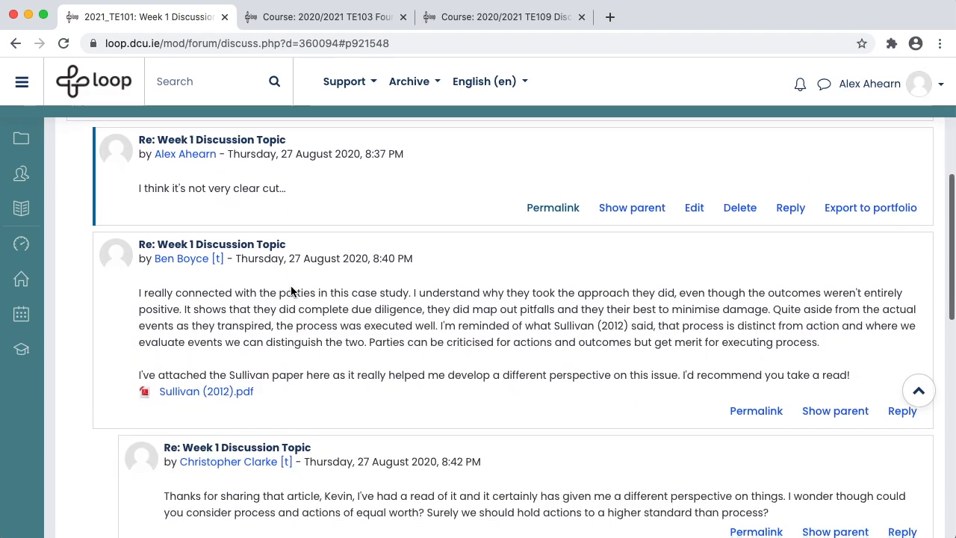
scroll("down", 3)
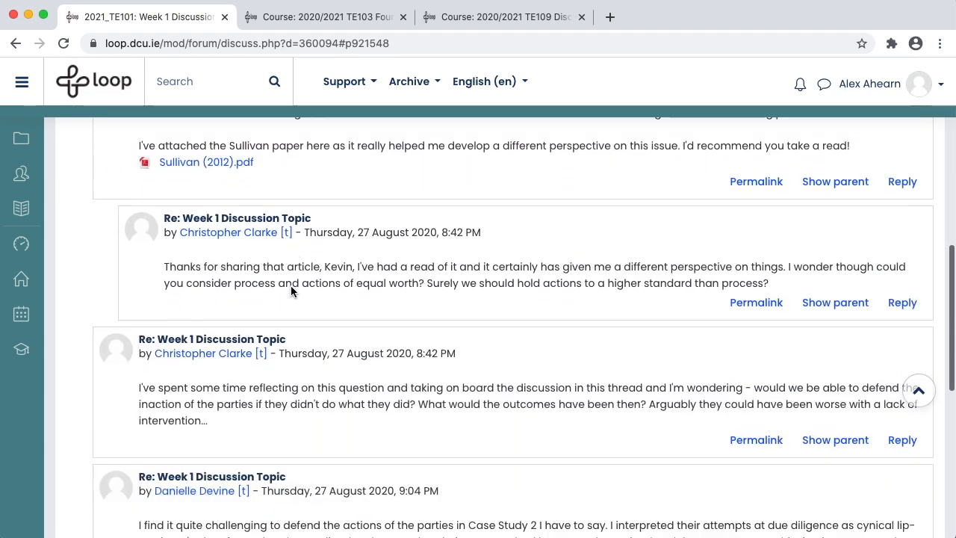
- Return to the TE101 course page and go into the Week 1 Short assignment
left_click(15, 43)
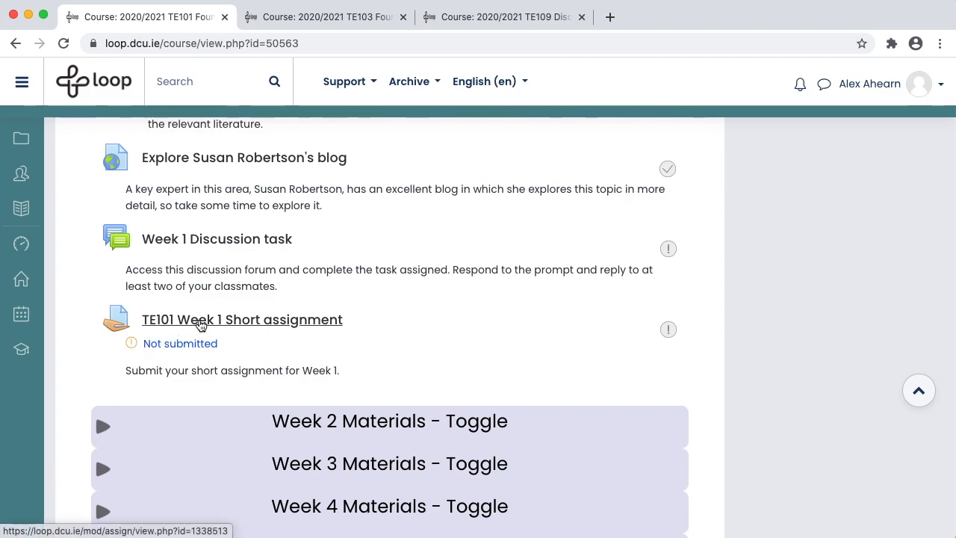
left_click(242, 320)
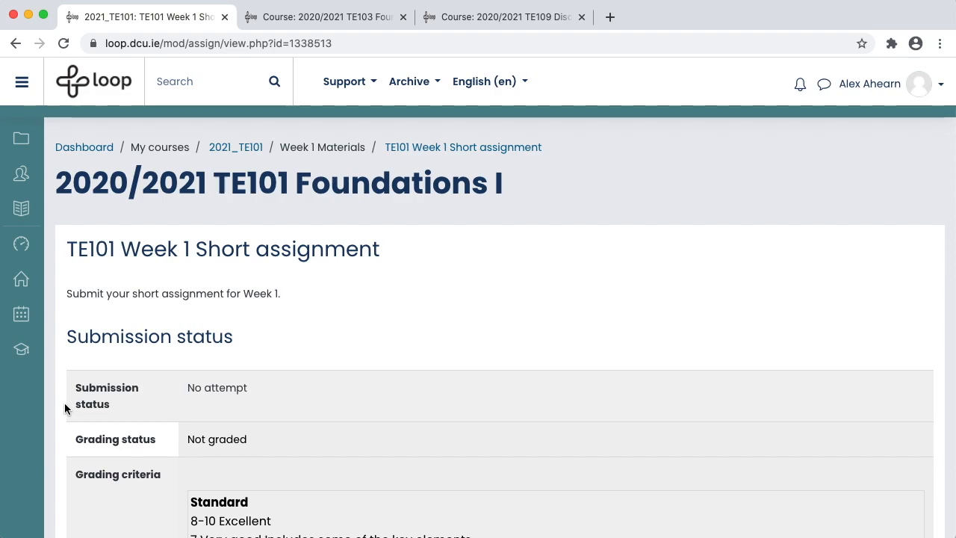
- Add a submission with 12345 TE101 Week 1 Assignment.pdf, accept the integrity declaration, and save it
scroll("down", 3)
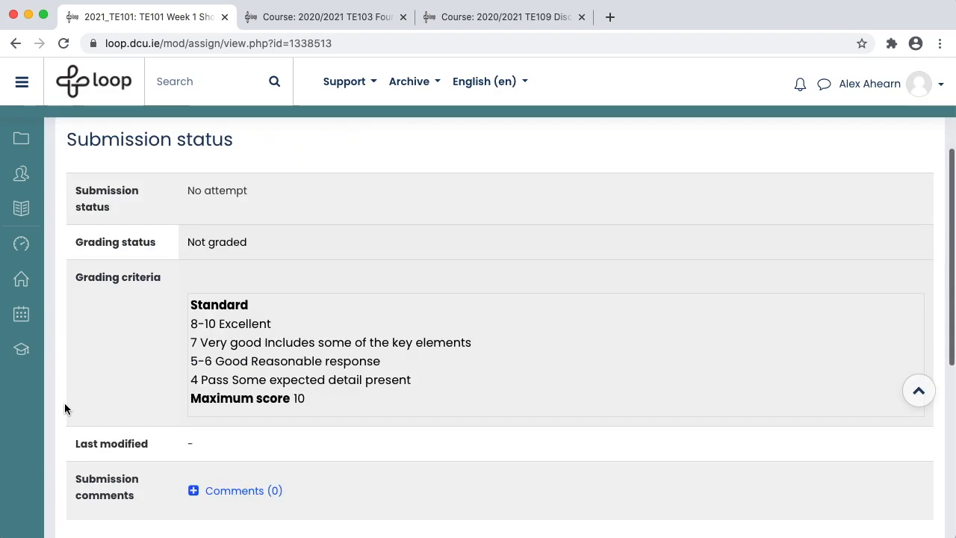
scroll("down", 3)
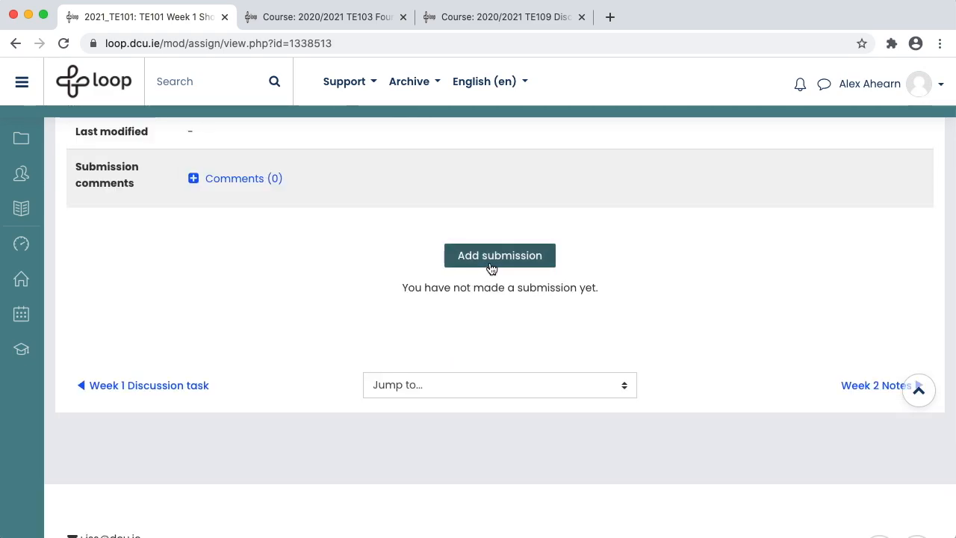
left_click(499, 254)
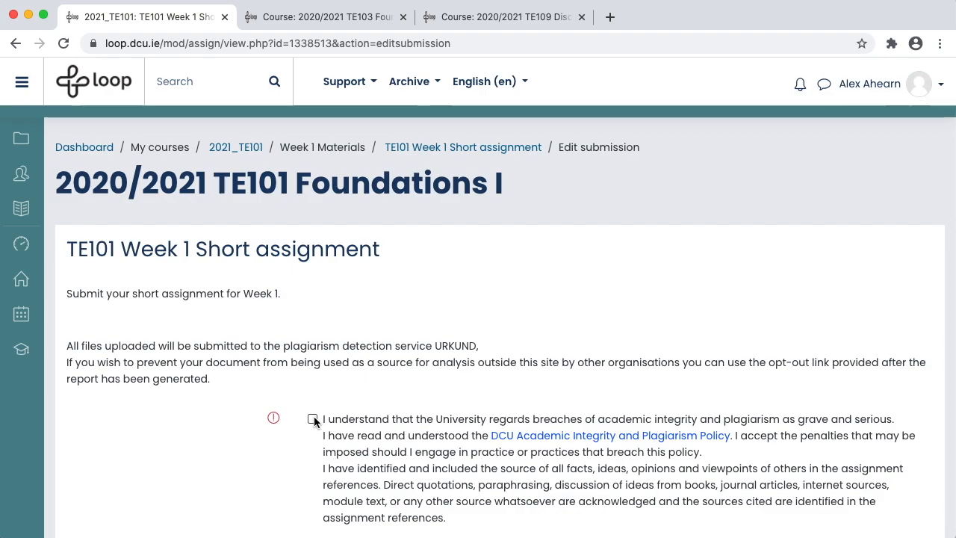
left_click(313, 418)
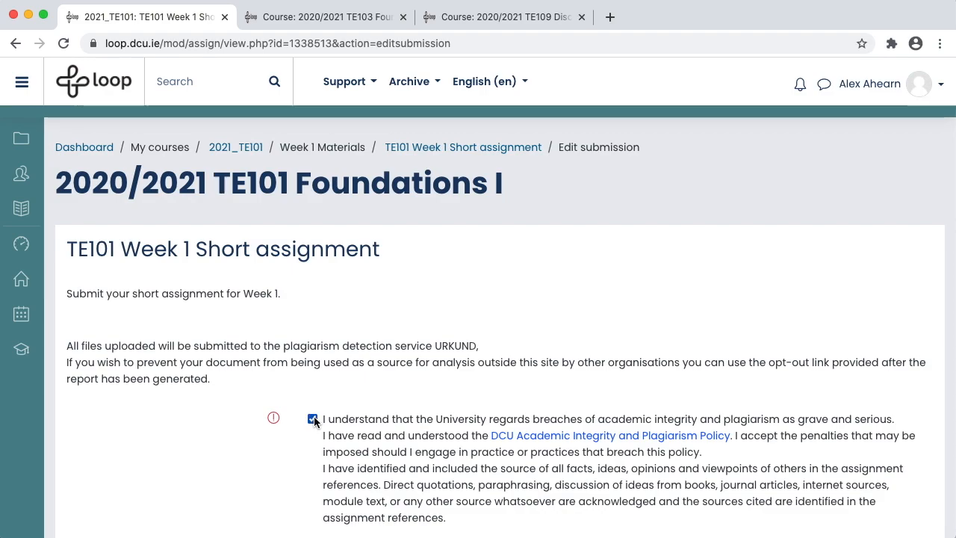
scroll("down", 3)
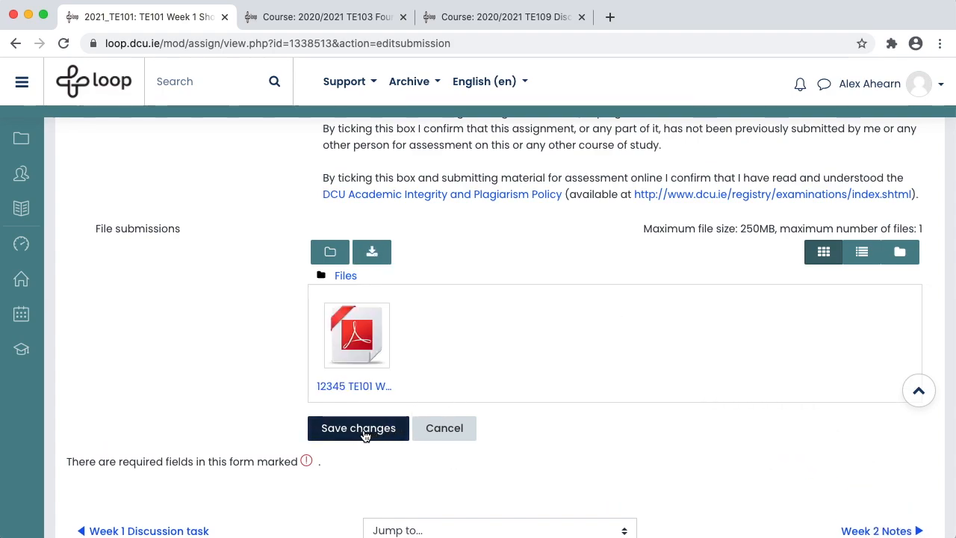
left_click(359, 427)
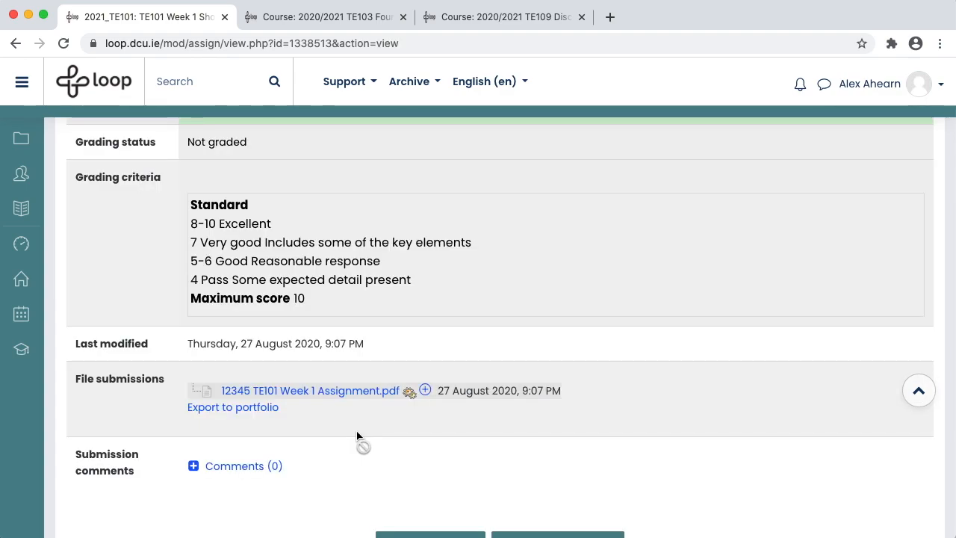
mouse_move(408, 397)
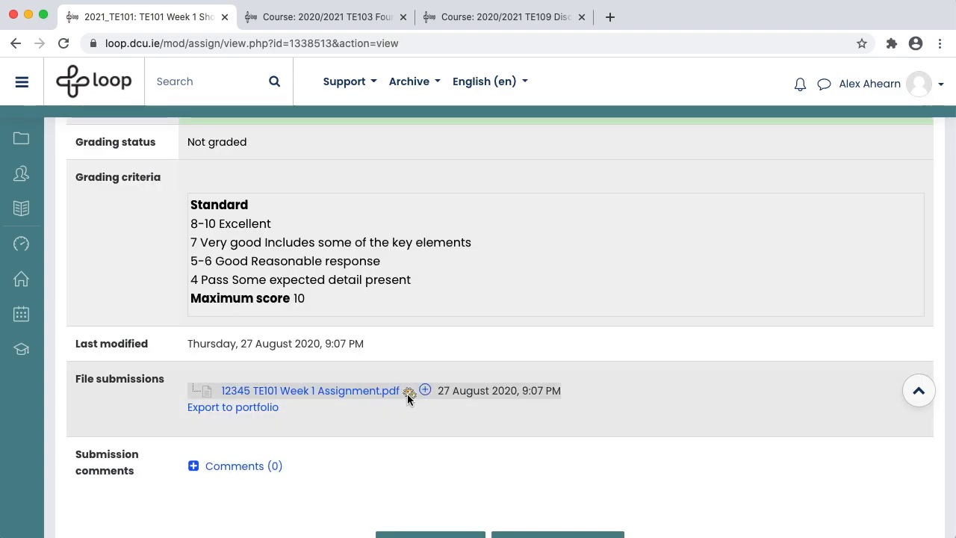
mouse_move(410, 391)
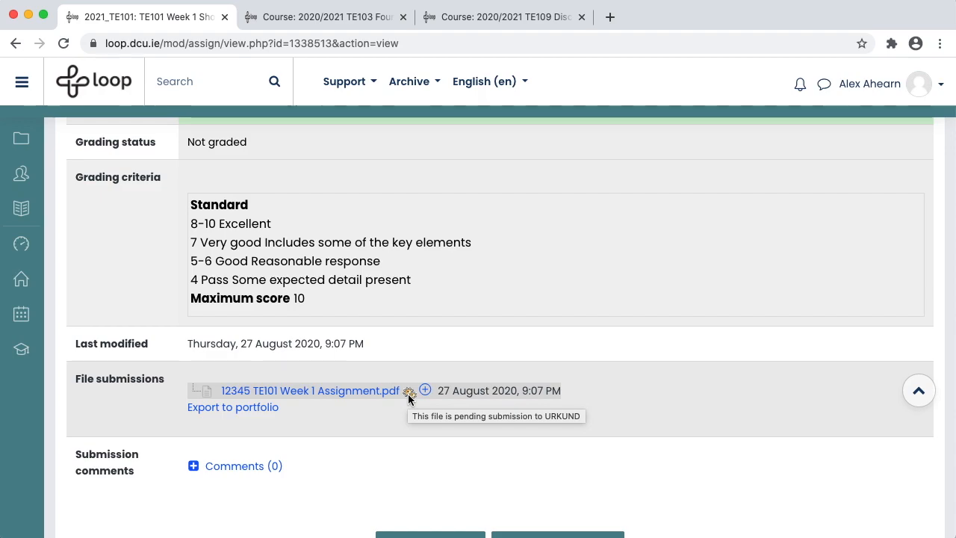
scroll("up", 3)
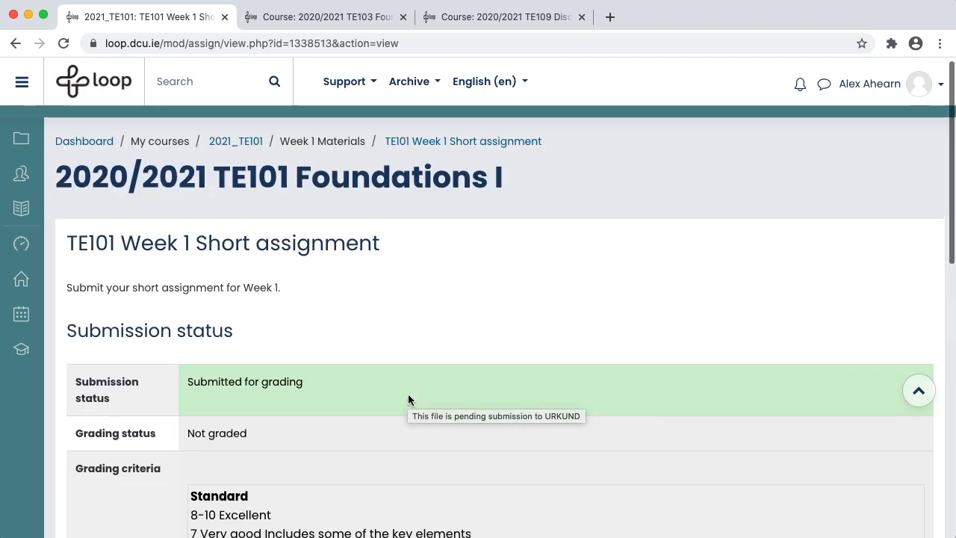
left_click(236, 141)
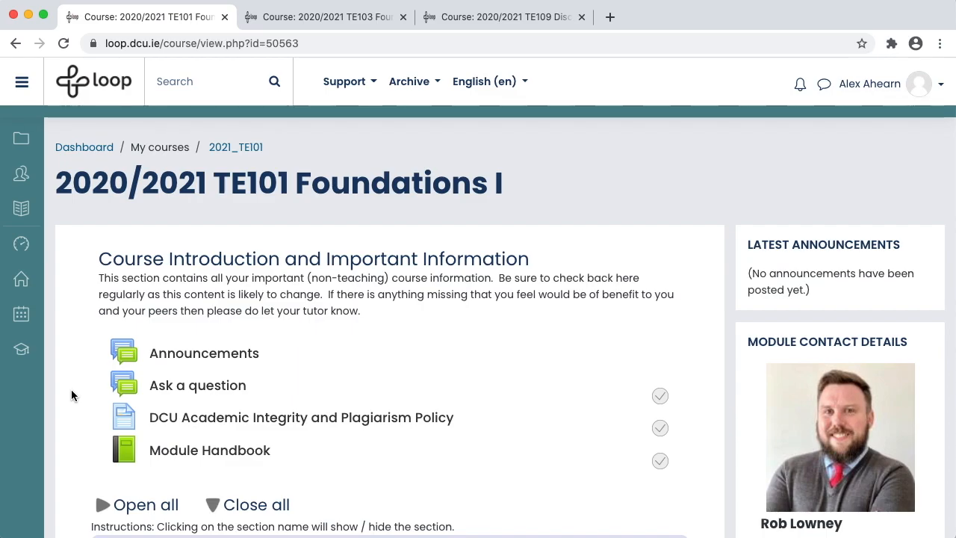
scroll("down", 3)
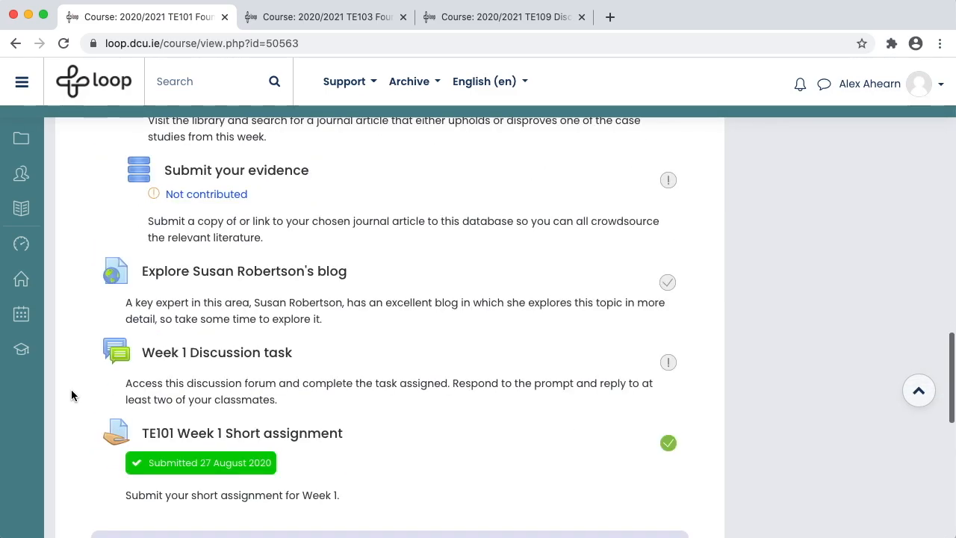
left_click(242, 433)
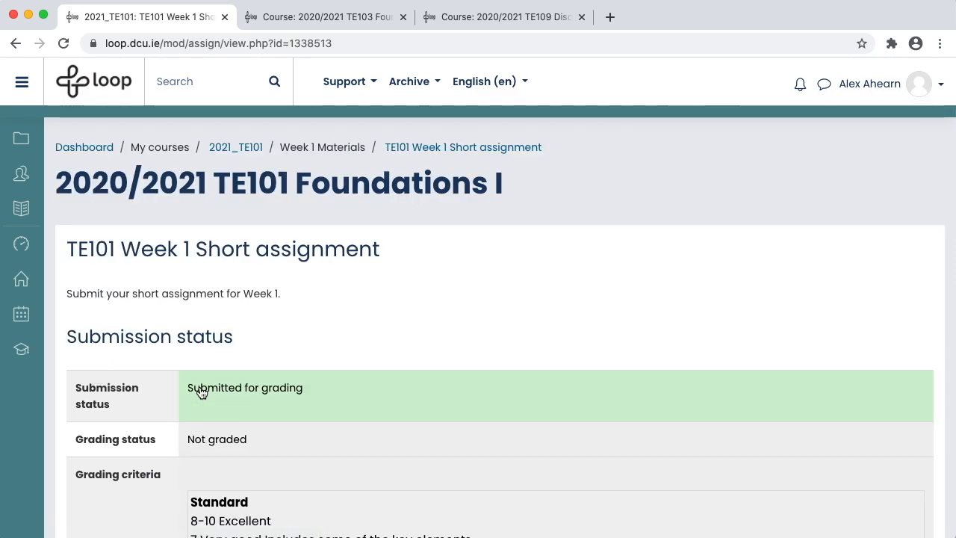
scroll("down", 3)
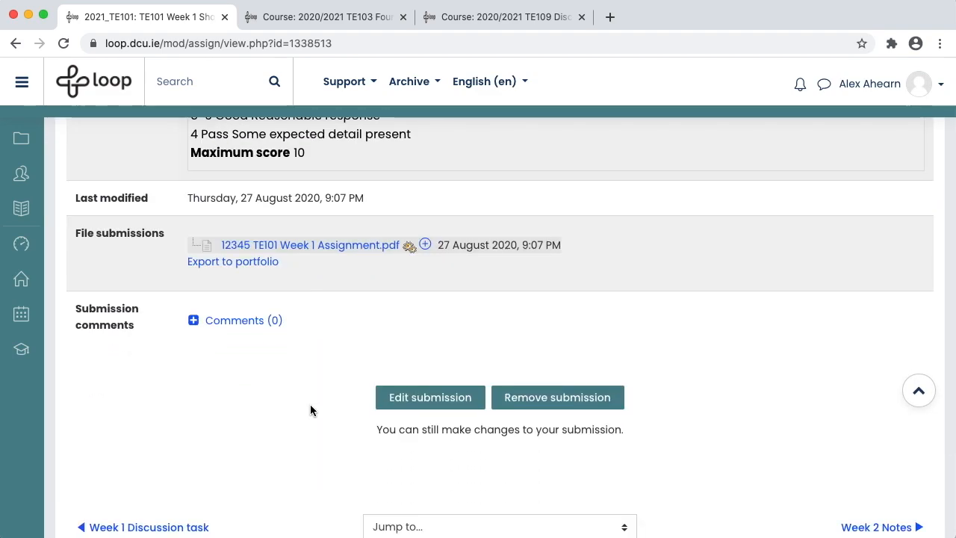
- Reopen the Week 1 Short submission for editing and accept the academic integrity declaration
left_click(430, 397)
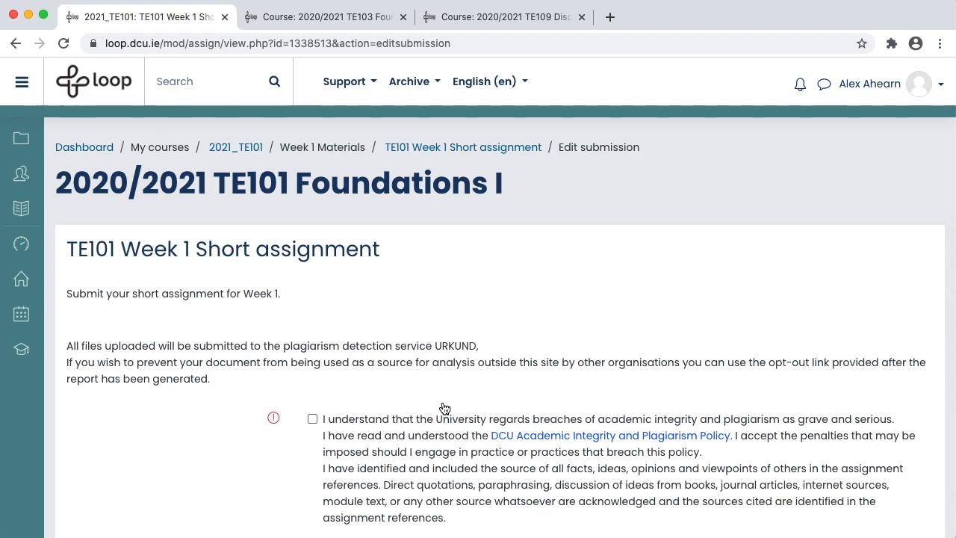
left_click(314, 419)
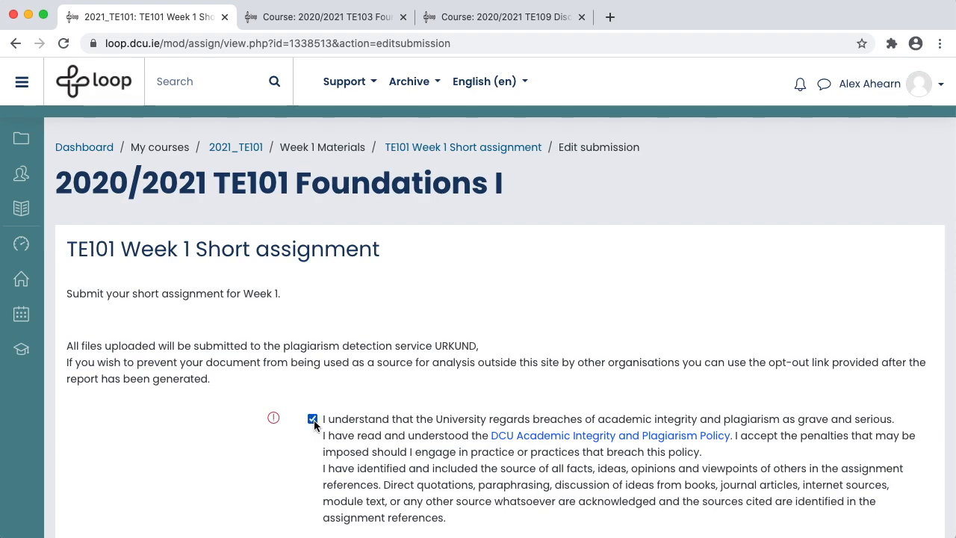
scroll("down", 3)
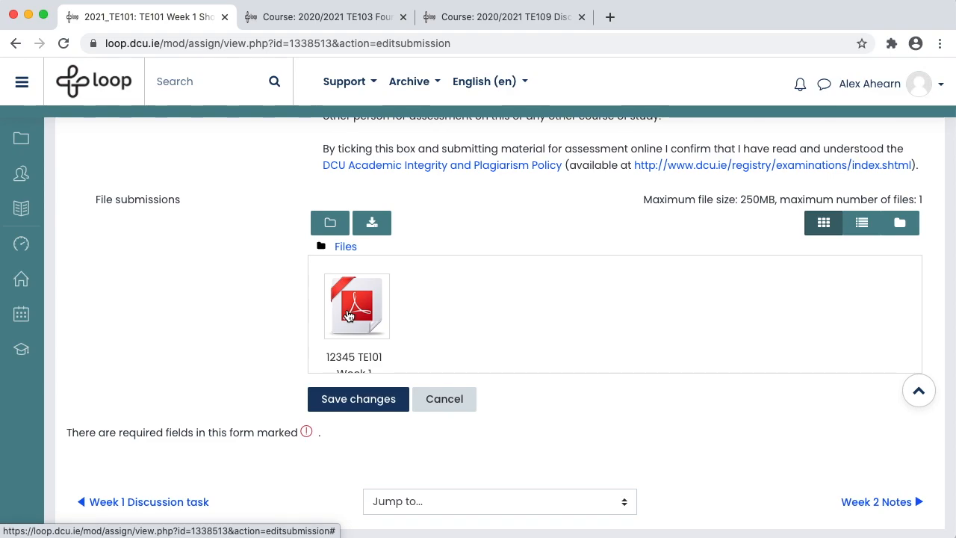
- Delete the old PDF, upload a fresh copy and save the submission
left_click(356, 305)
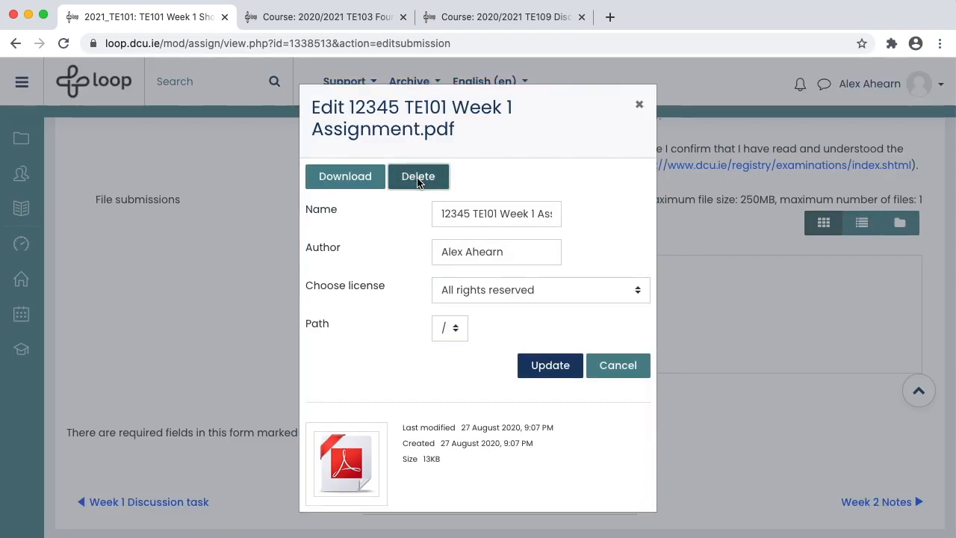
left_click(418, 176)
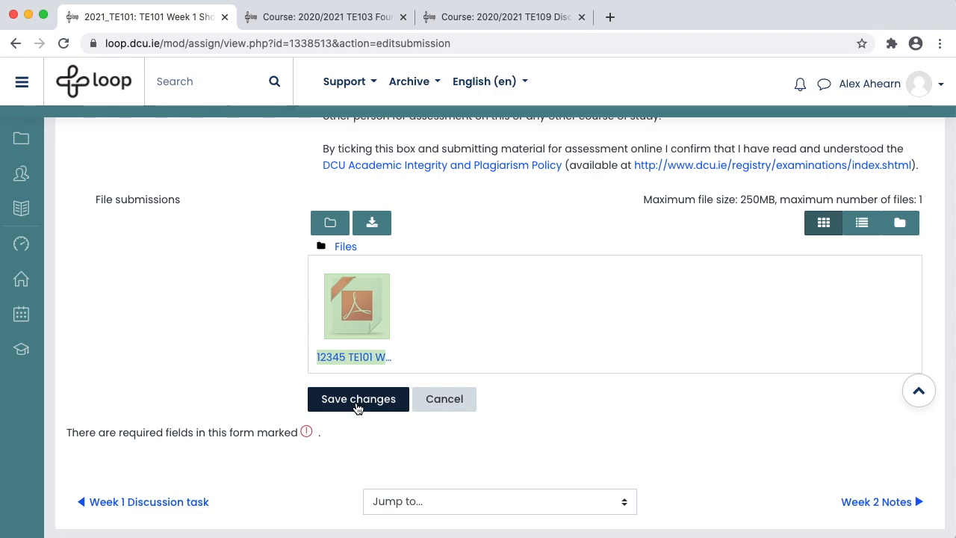
left_click(359, 397)
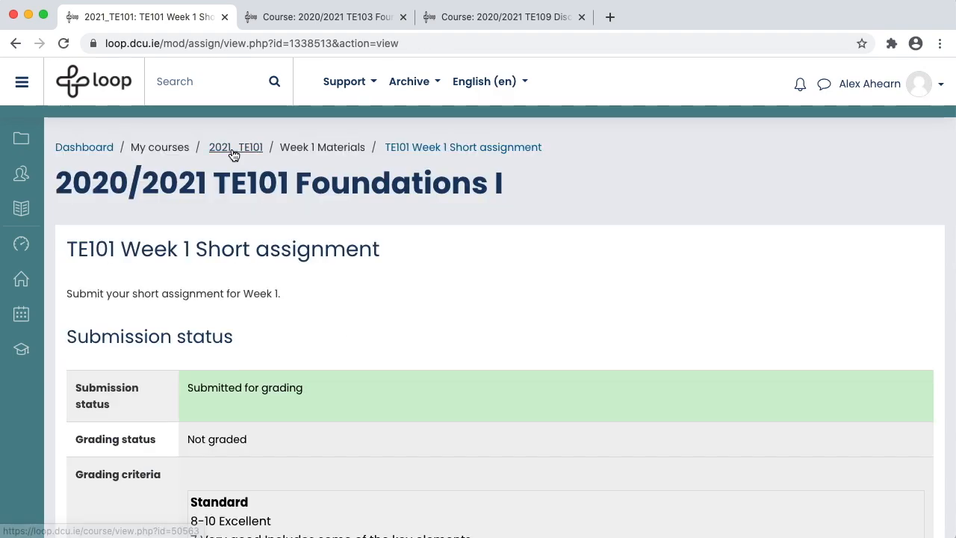
- View the 62.00 / 100.00 grade and Rob Lowney's feedback on the Week 1 Short assignment
left_click(236, 148)
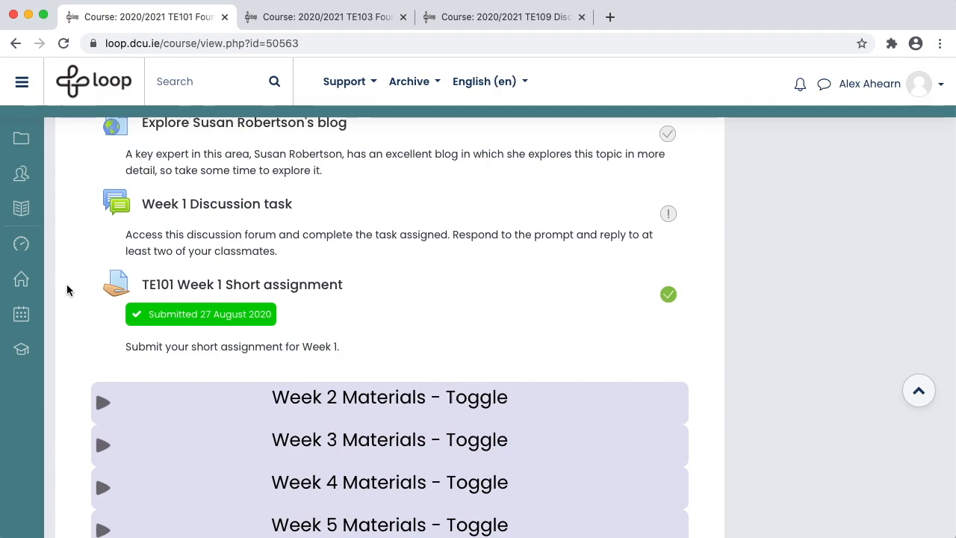
mouse_move(92, 287)
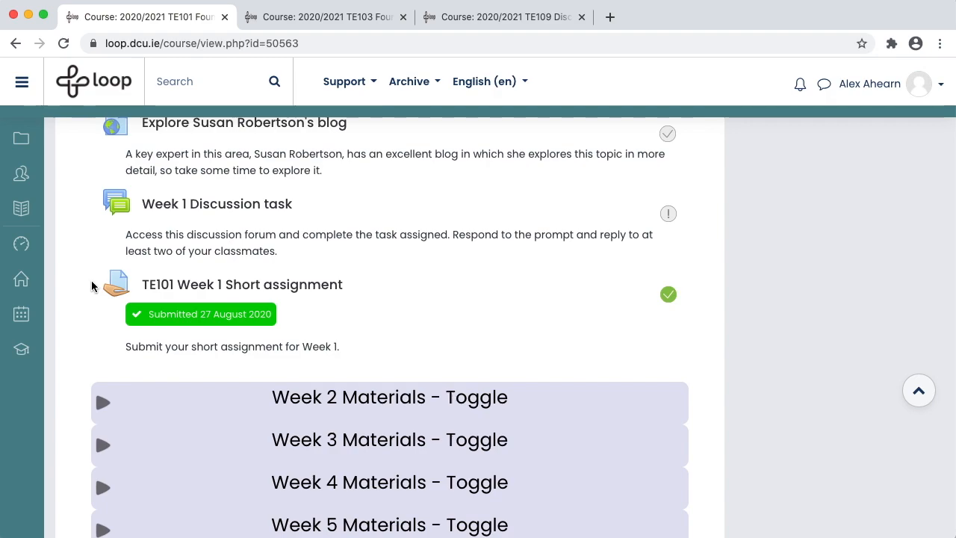
mouse_move(210, 290)
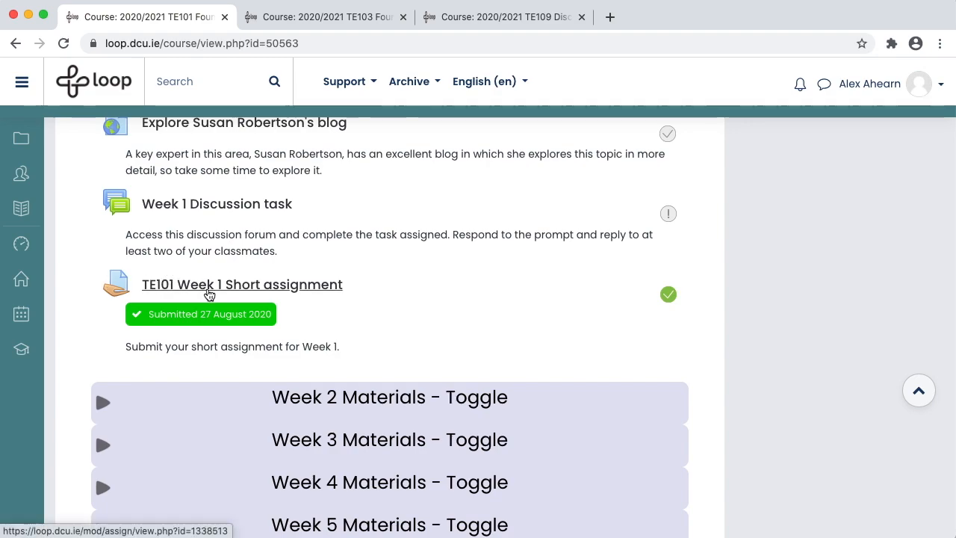
left_click(242, 284)
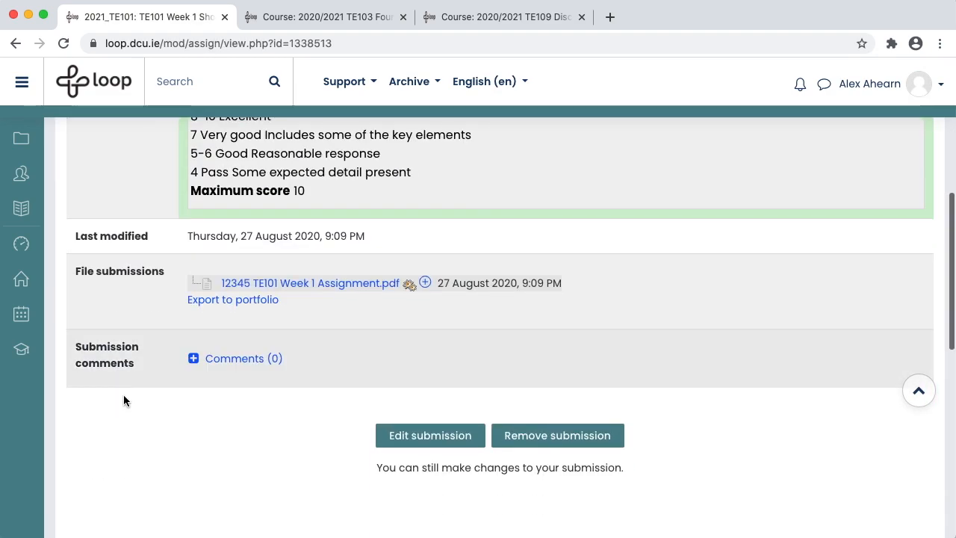
scroll("down", 3)
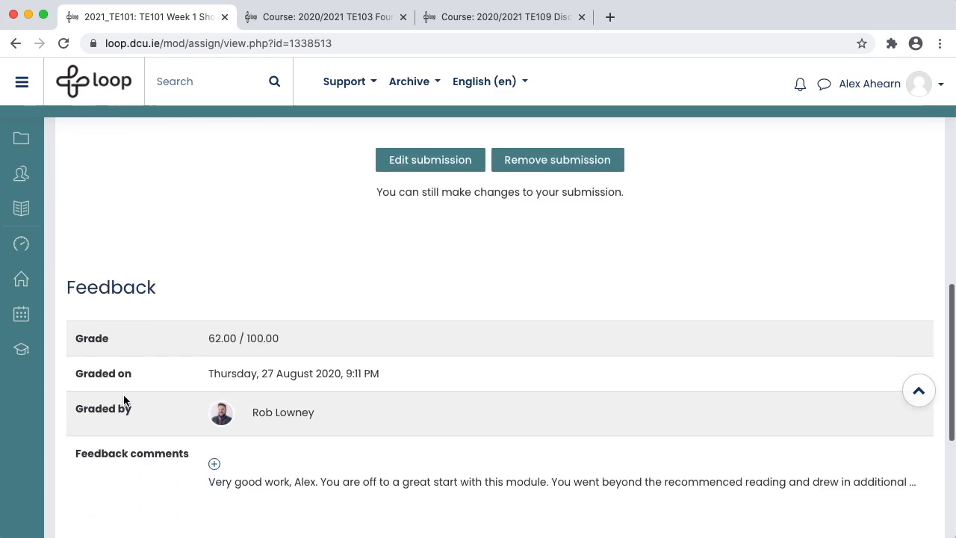
scroll("down", 3)
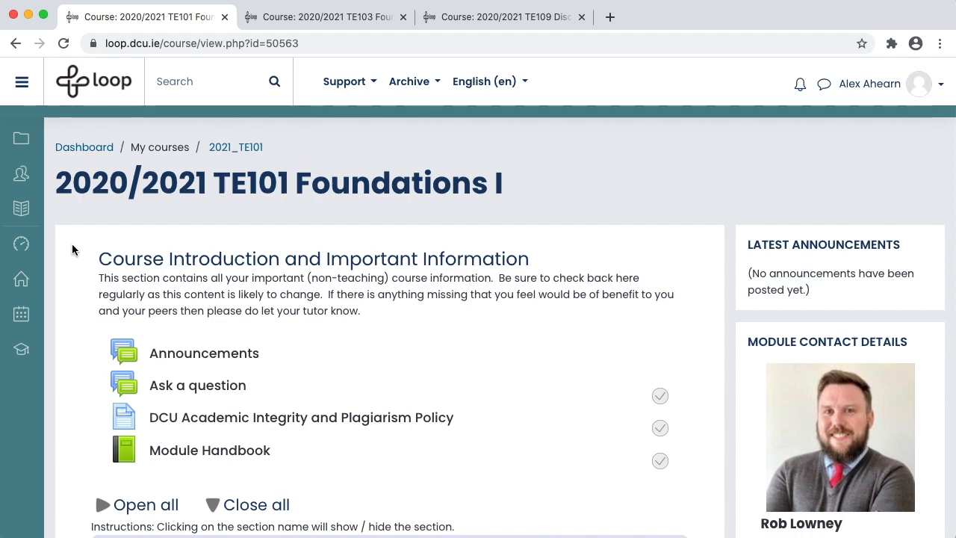
mouse_move(107, 252)
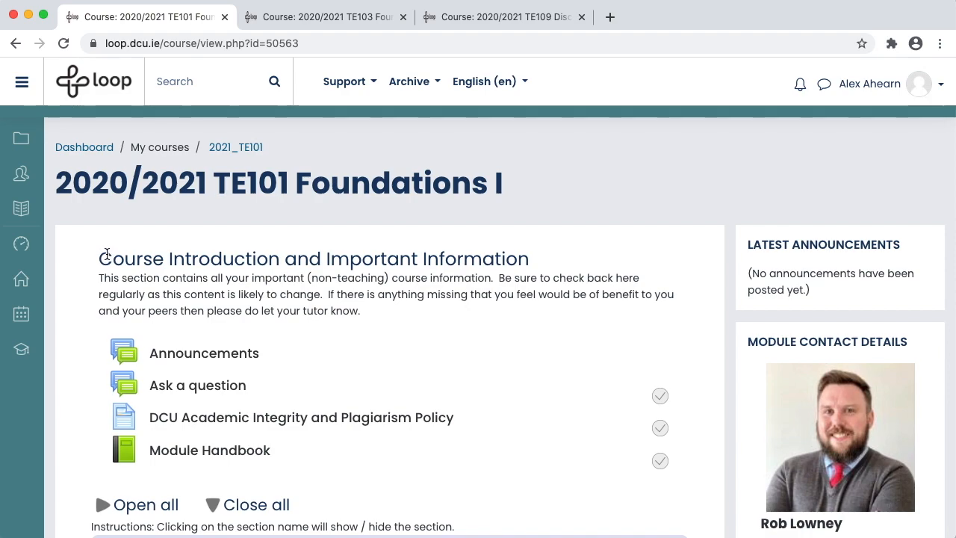
mouse_move(36, 110)
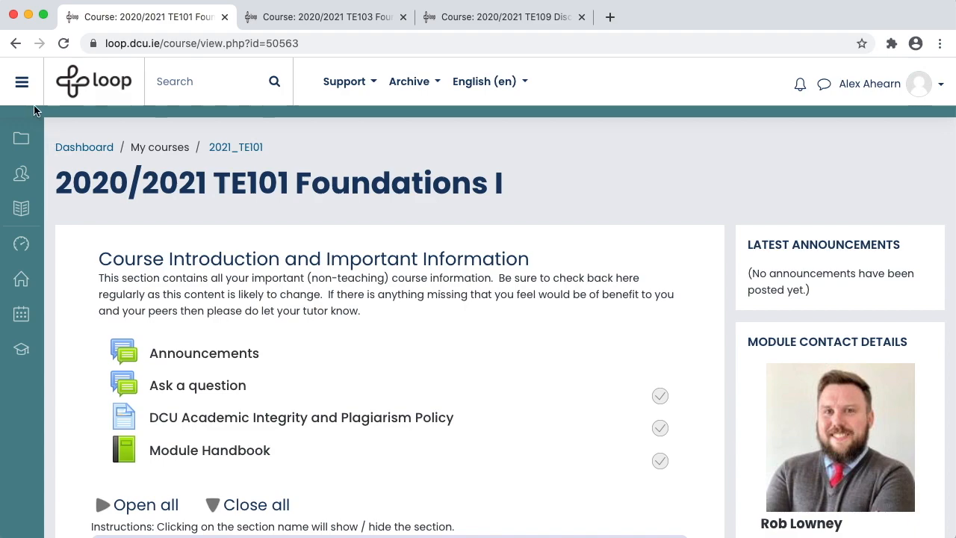
- Show the navigation drawer listing course sections, participants, grades and calendar
left_click(21, 81)
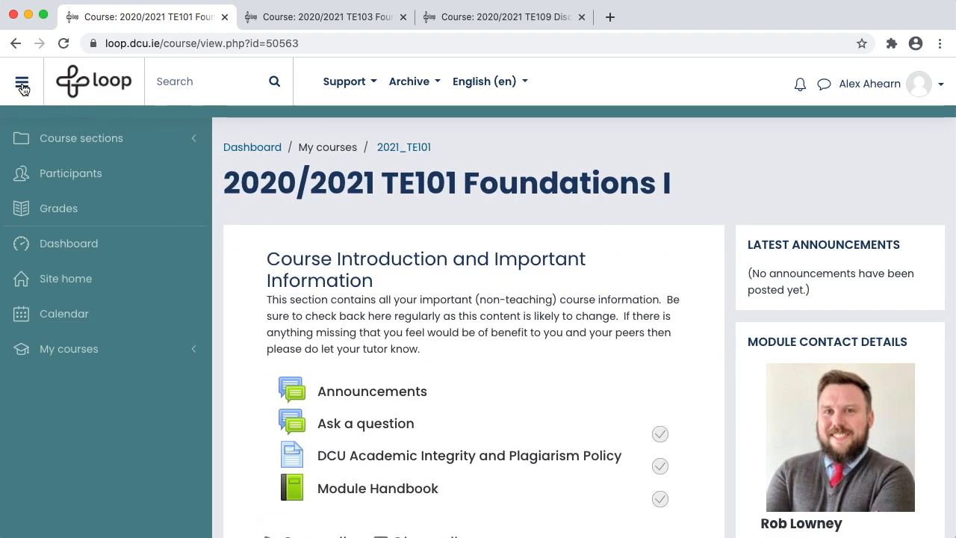
mouse_move(75, 152)
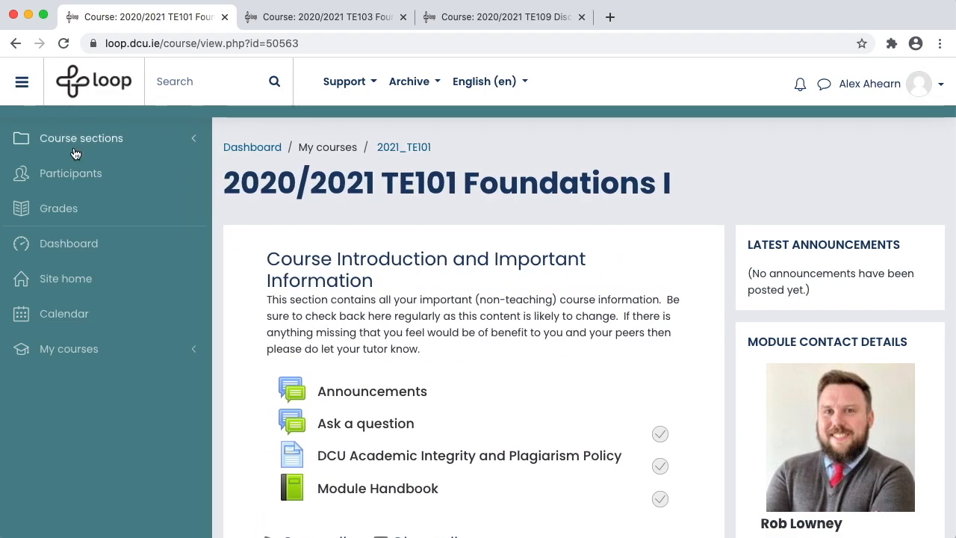
mouse_move(59, 209)
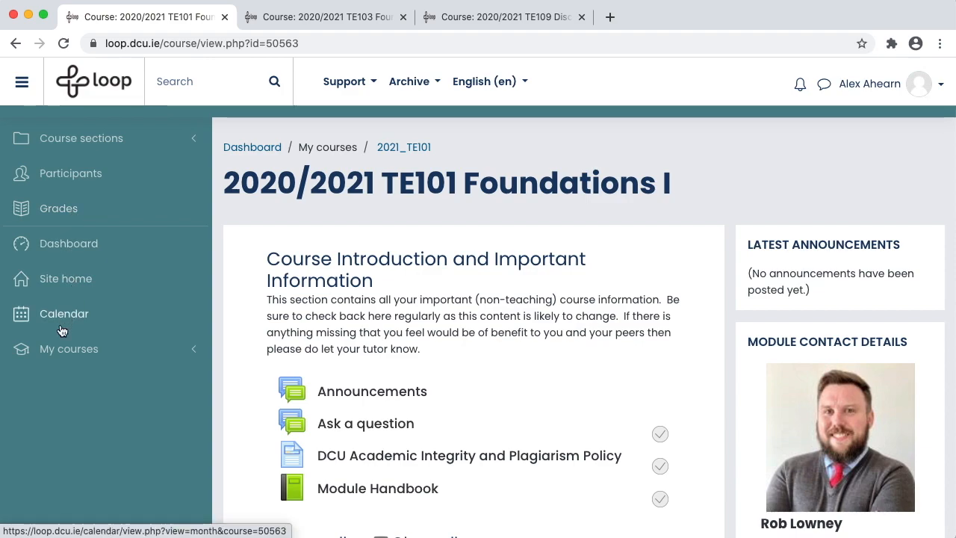
mouse_move(68, 243)
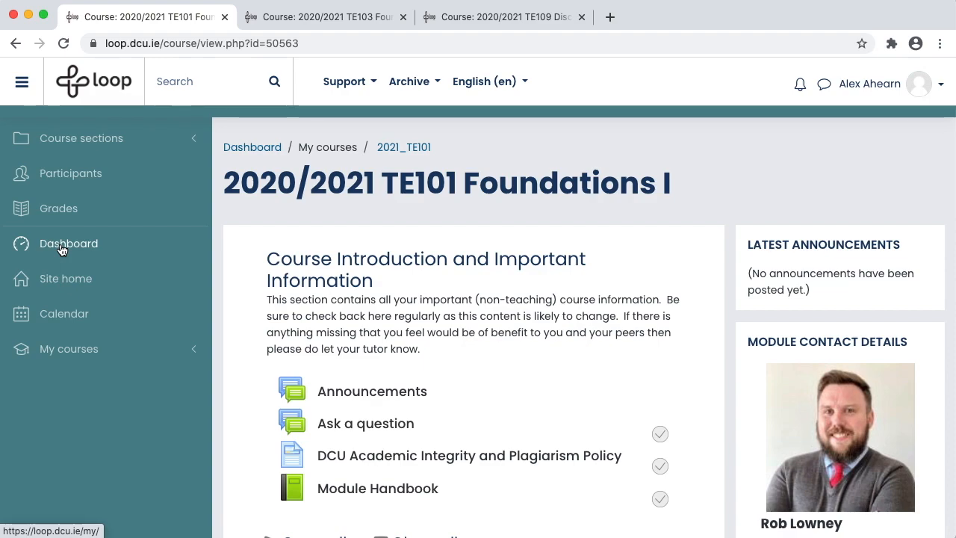
- Return to the Dashboard and expand the Support menu of staff, student and course-search help links
left_click(69, 242)
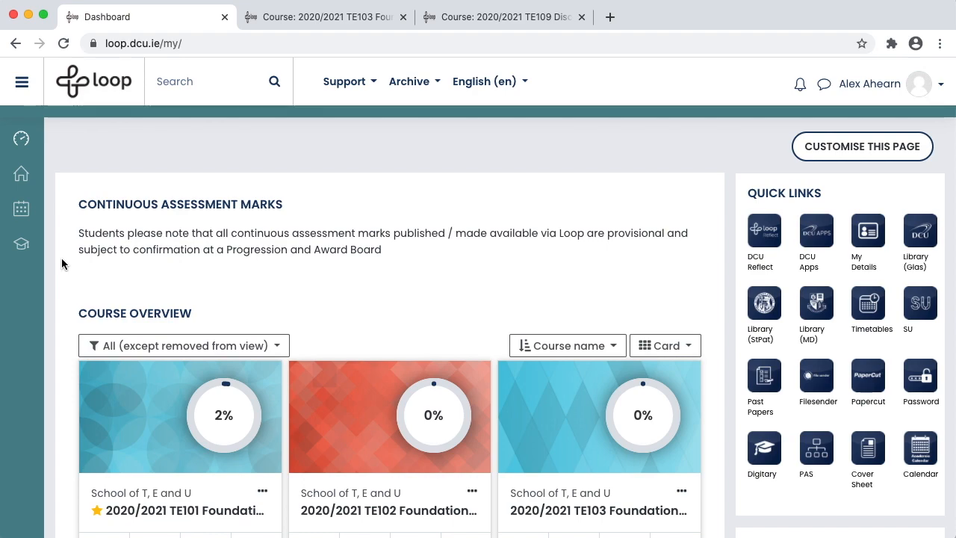
left_click(343, 80)
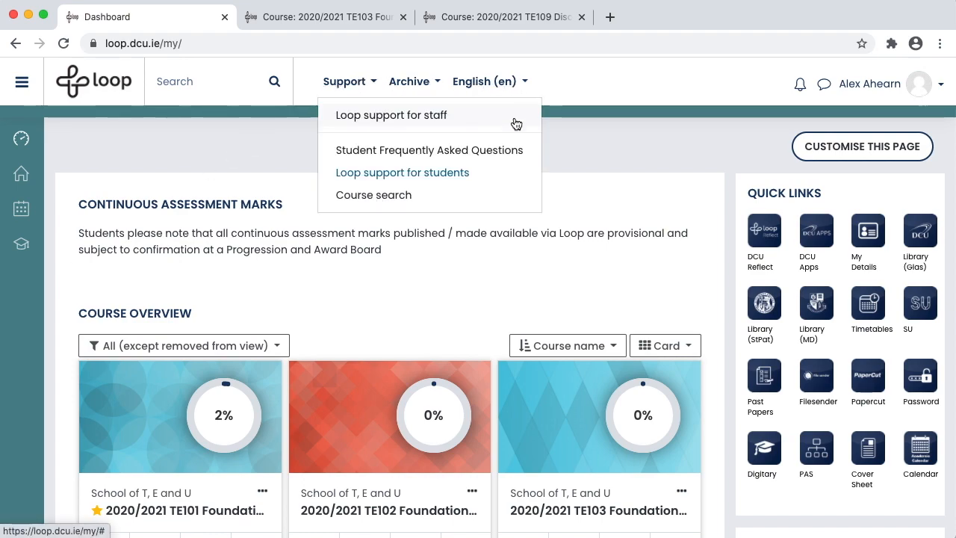
mouse_move(502, 173)
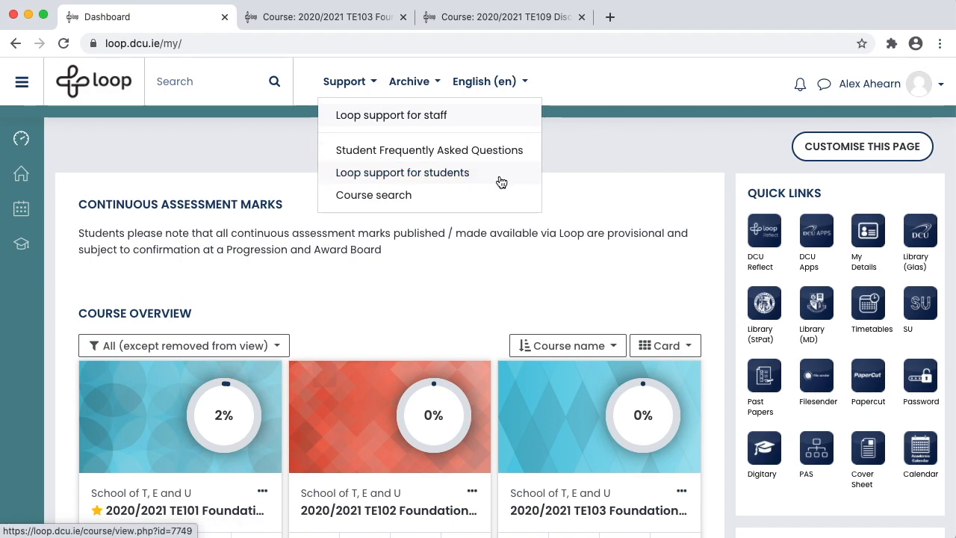